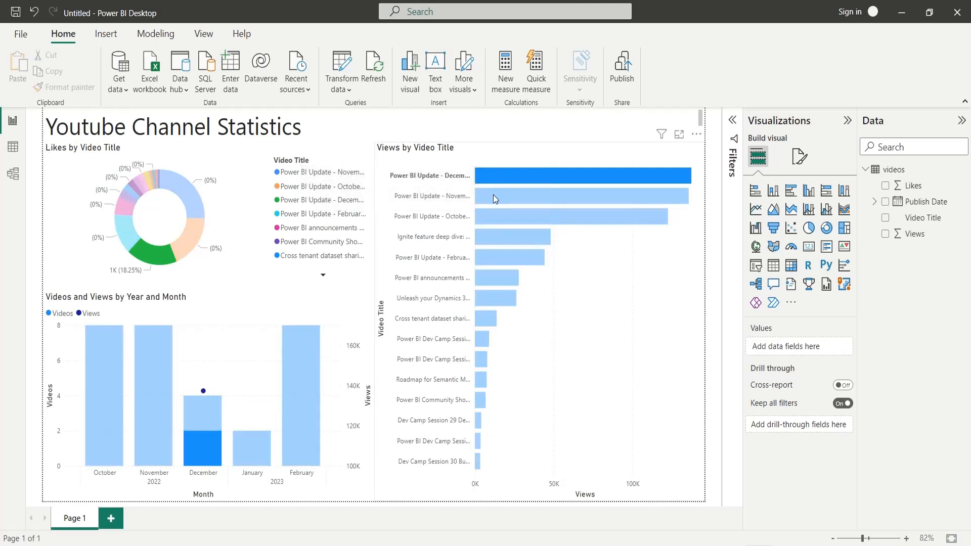
Demo the finished report by cross-filtering on several update videos and months, then clear the highlight.
click(508, 256)
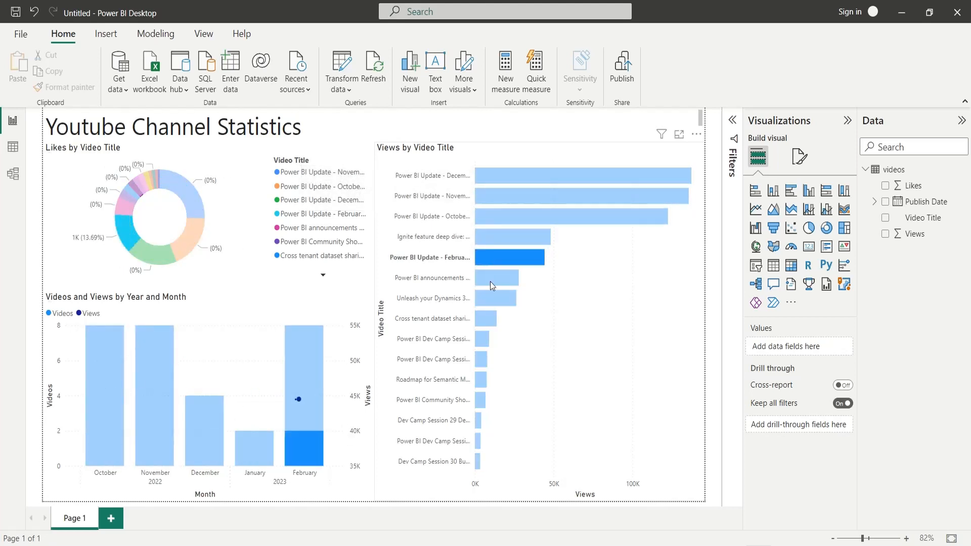
click(488, 339)
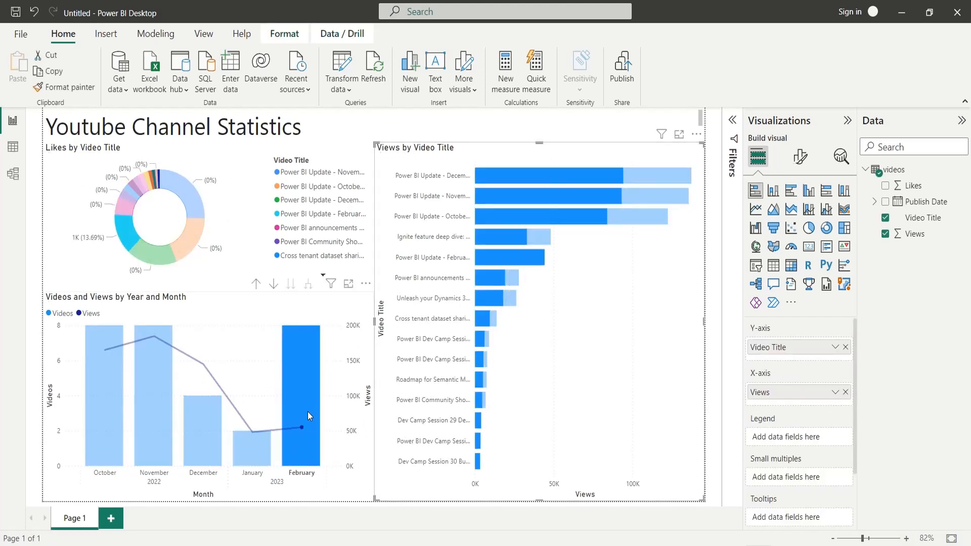
click(253, 441)
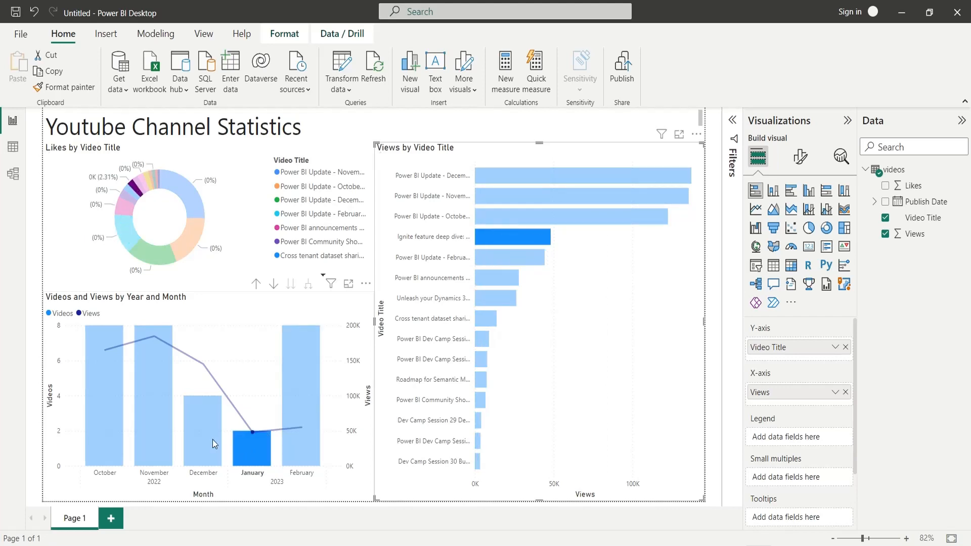
click(154, 396)
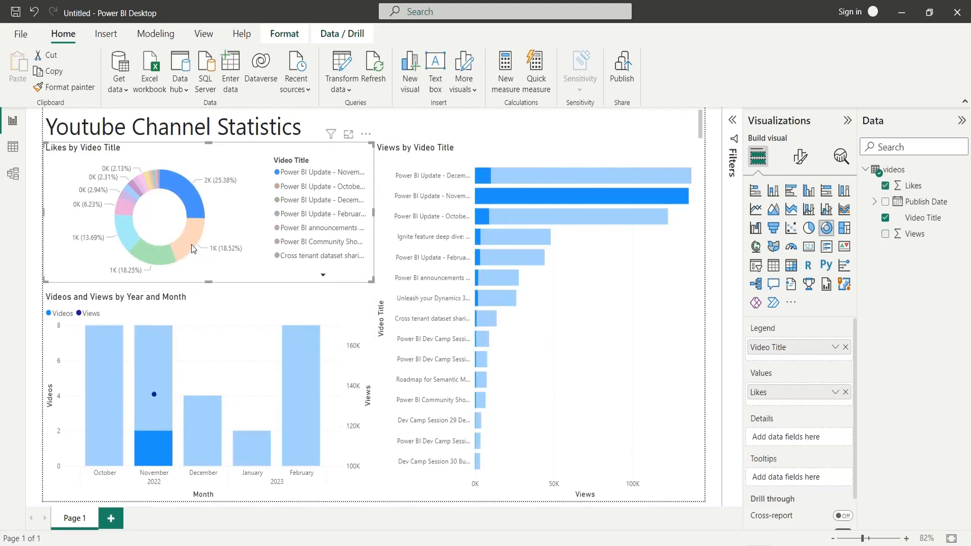
click(166, 249)
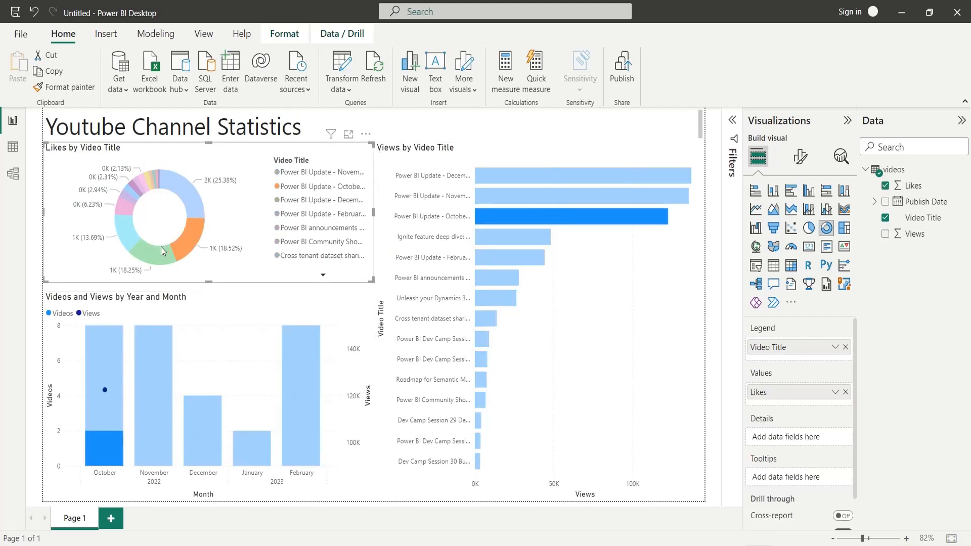
click(123, 230)
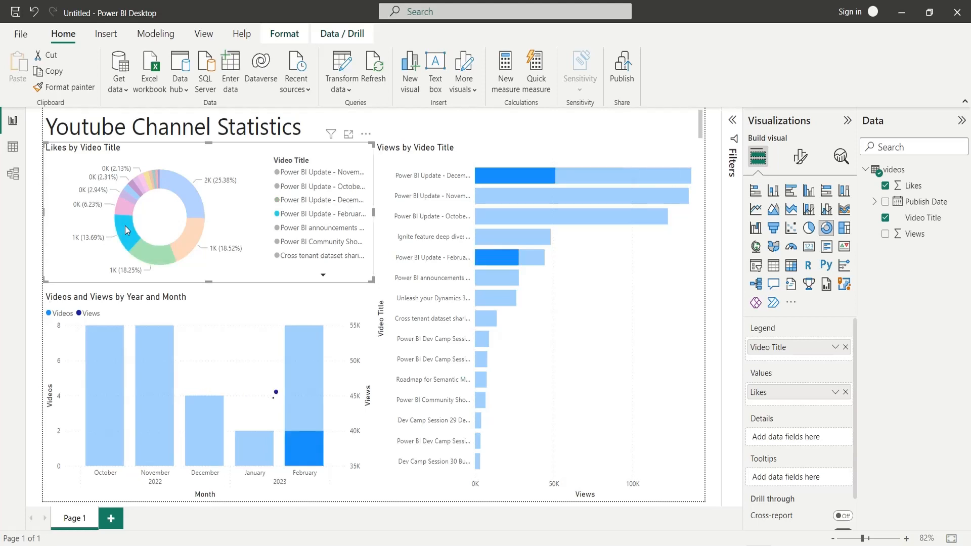
click(125, 214)
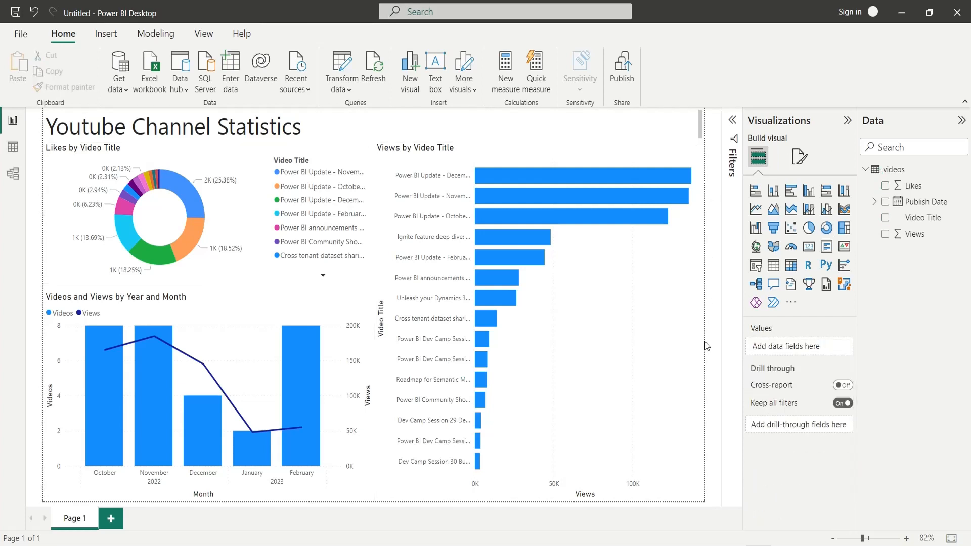
mouse_move(721, 491)
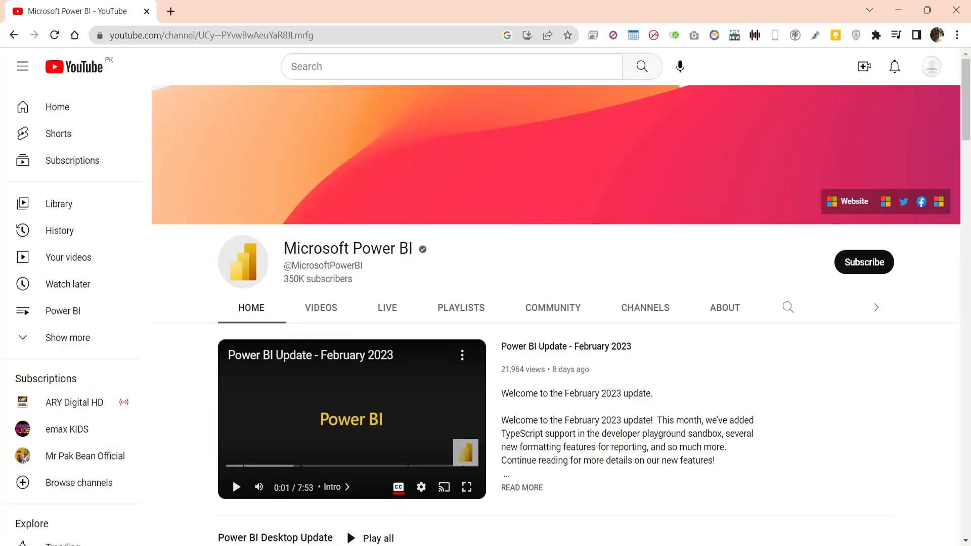
mouse_move(598, 382)
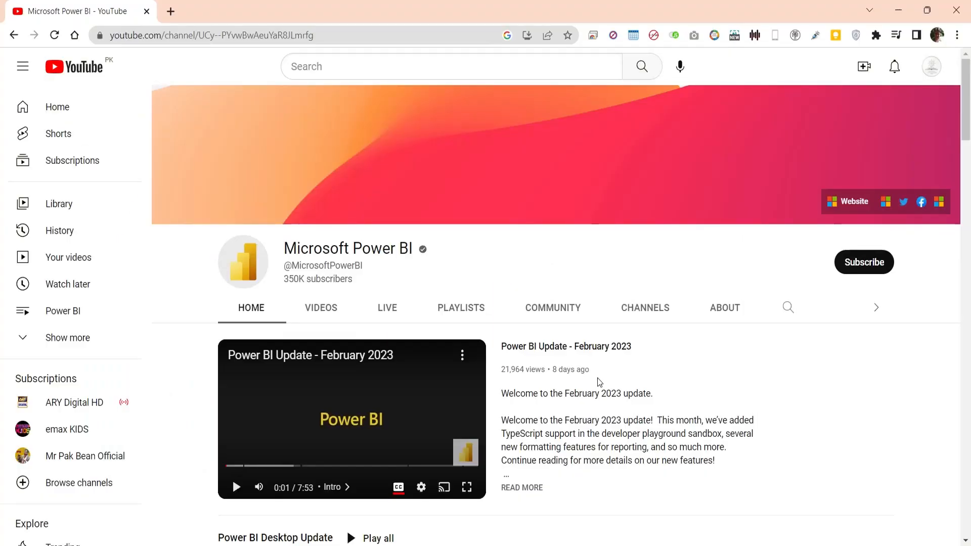
mouse_move(765, 389)
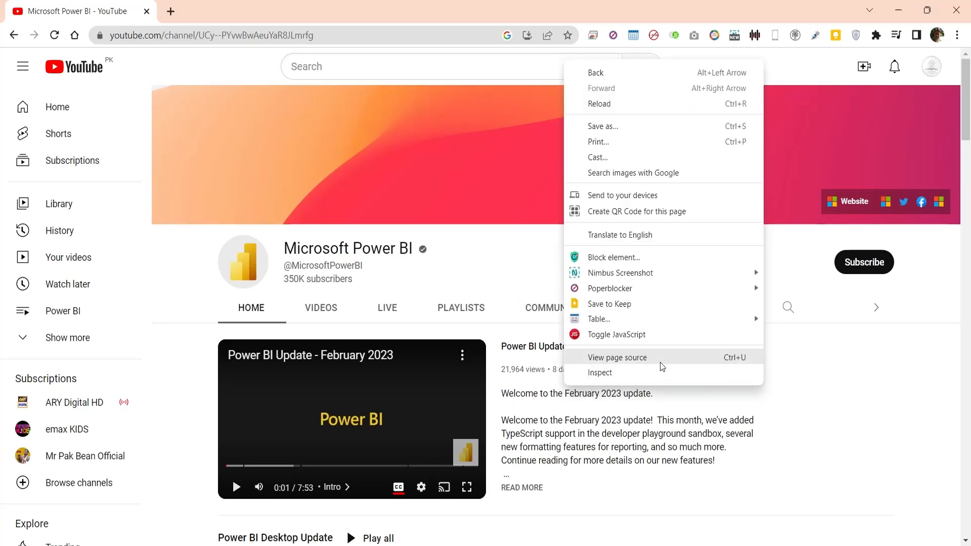
View the channel page's source and search it for '/feeds/' to find the RSS link.
click(616, 357)
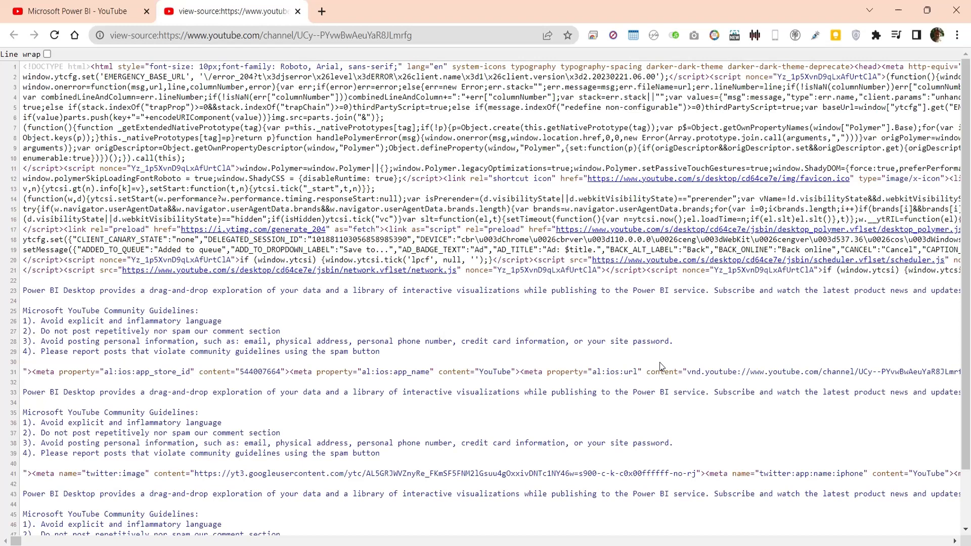
text(/feeds)
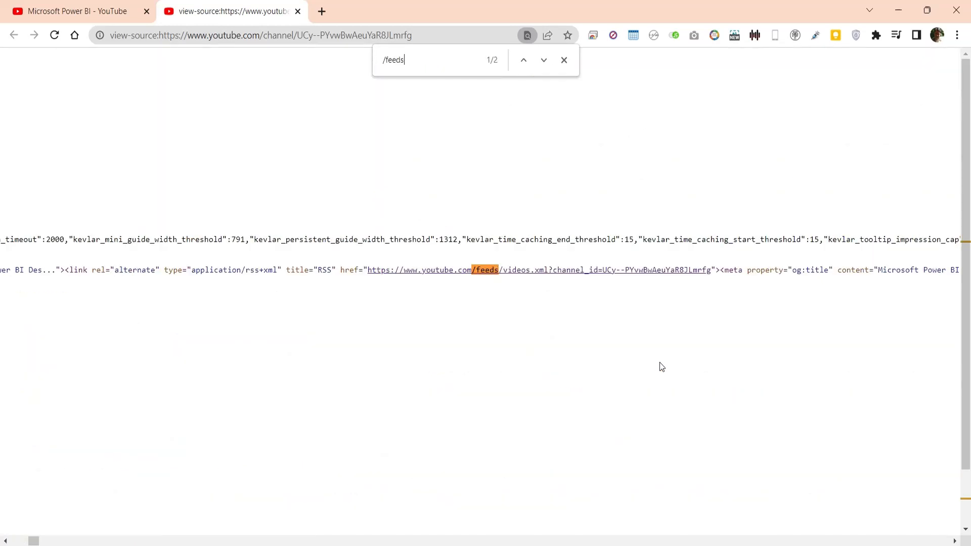
text(/)
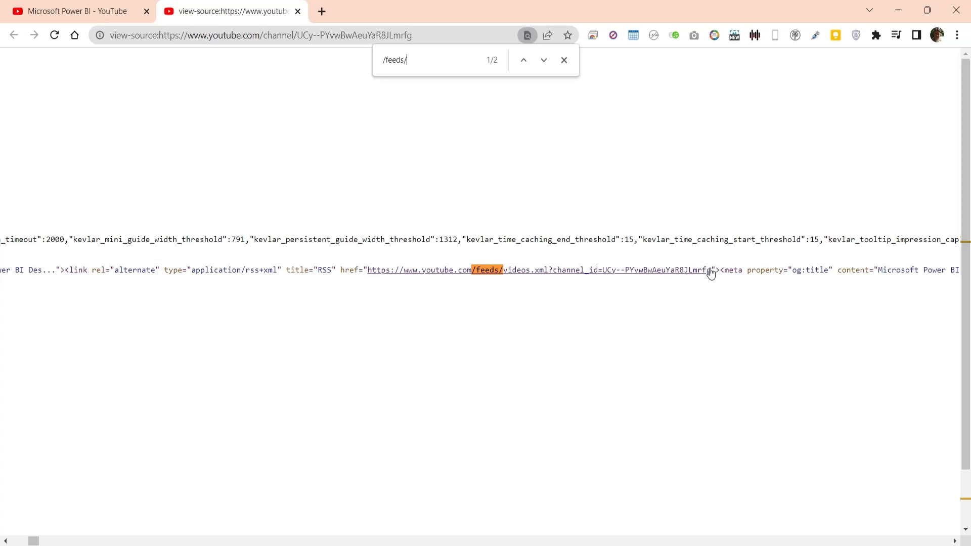
Open the channel's feeds/videos.xml link in a new browser tab.
right_click(711, 269)
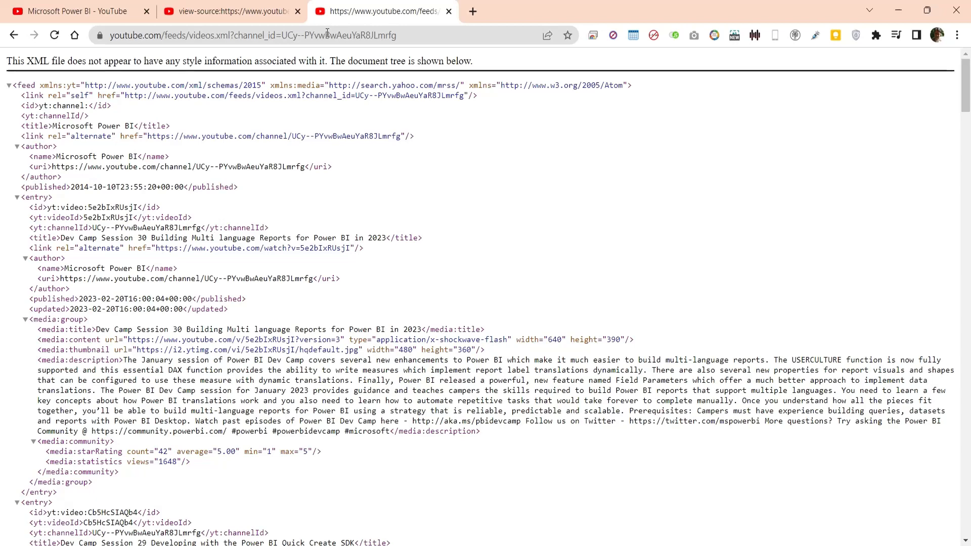
mouse_move(214, 133)
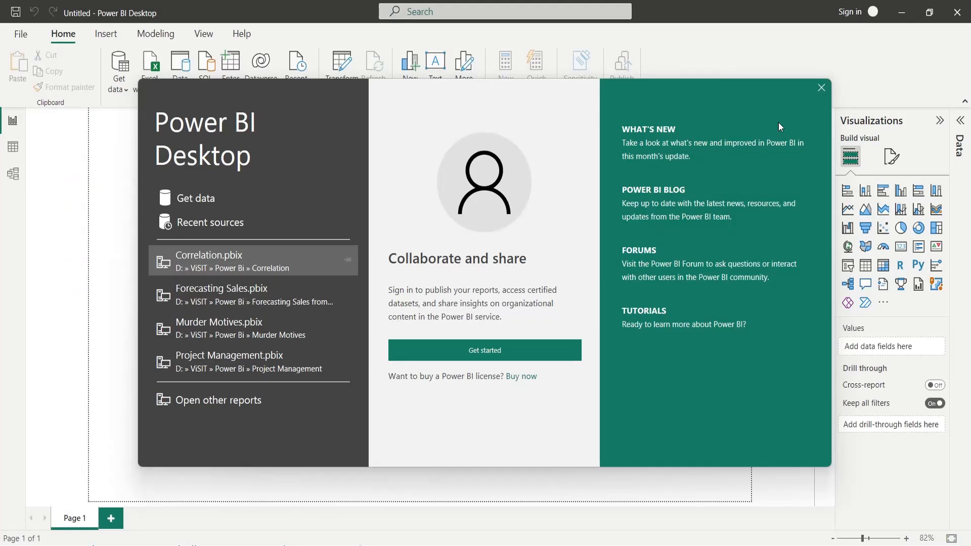
Dismiss the welcome screen and connect to a Web data source for the feed URL.
click(822, 87)
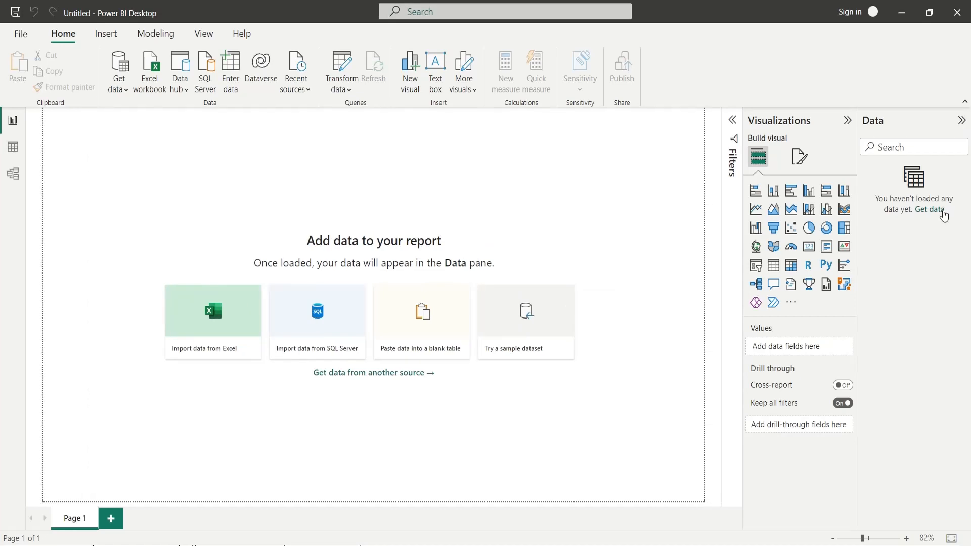
mouse_move(608, 202)
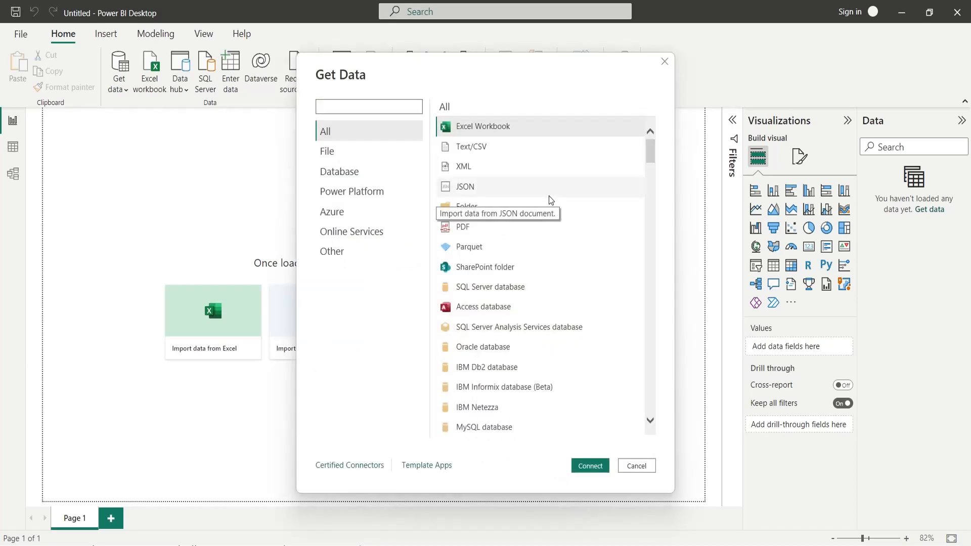
click(368, 106)
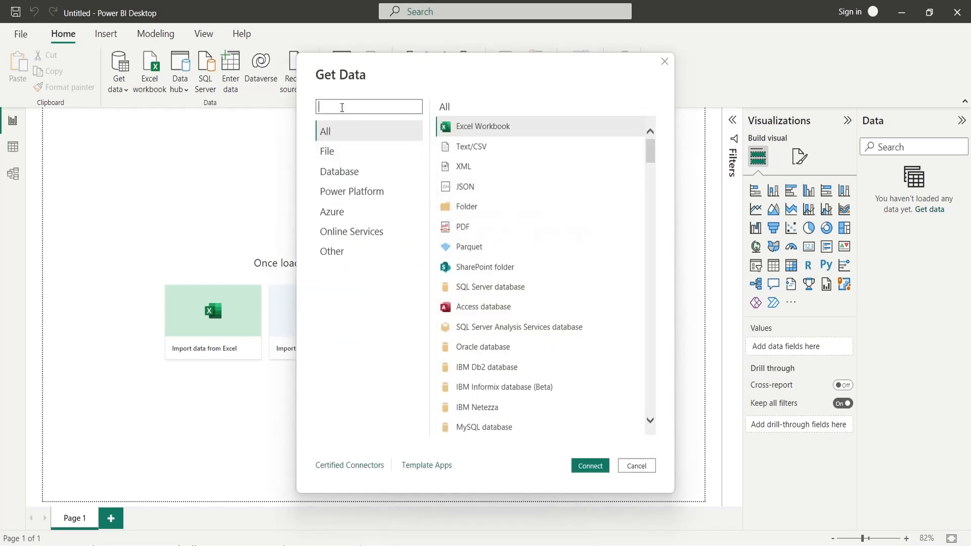
text(web)
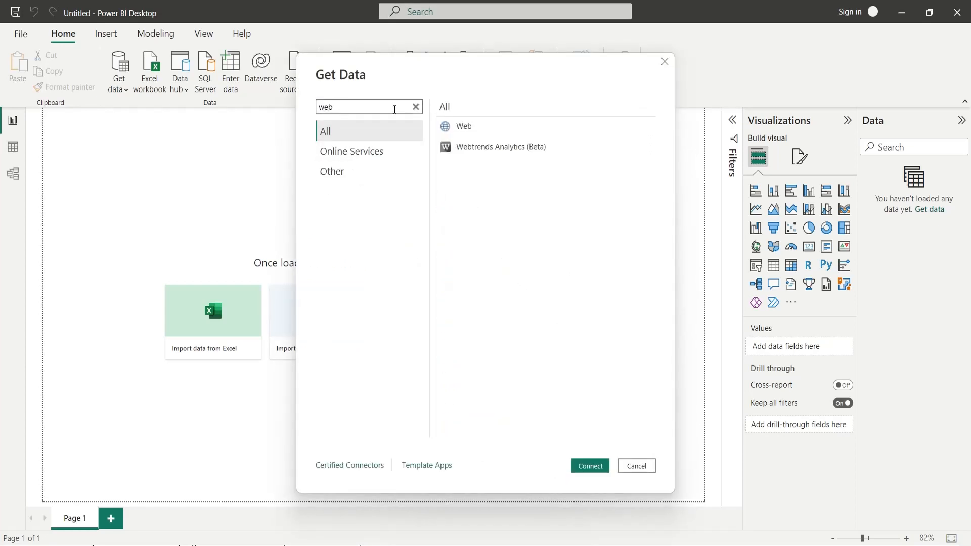
click(464, 127)
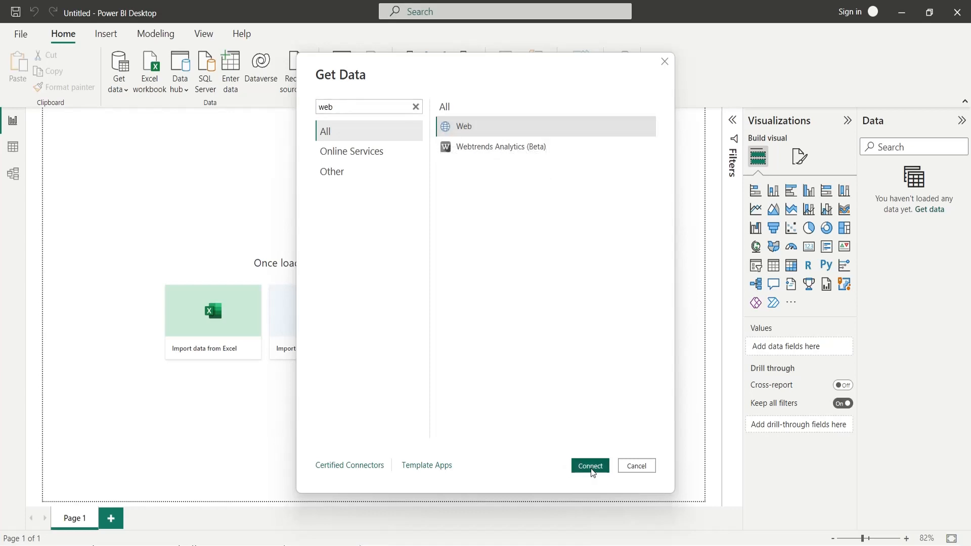
click(589, 465)
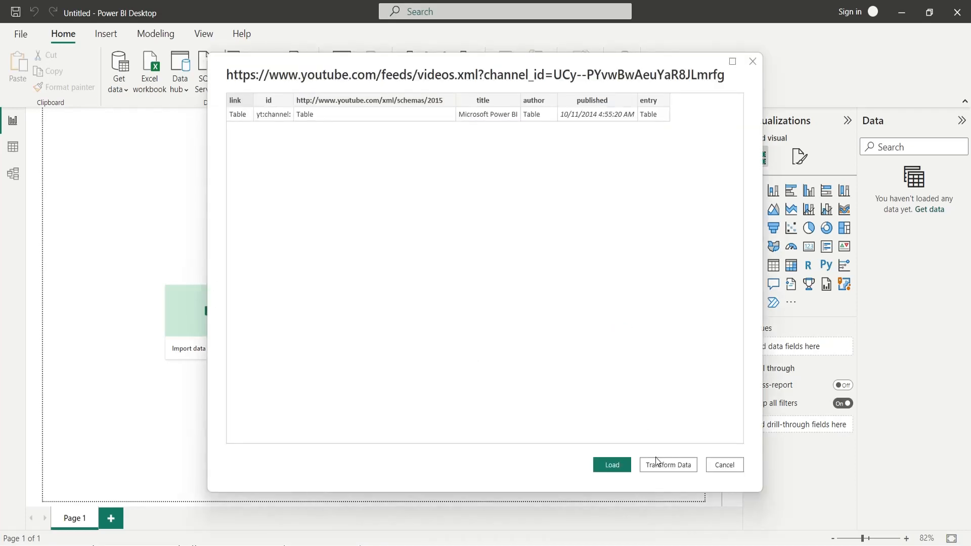
Open the feed in Transform Data, expand the link column and remove its expanded columns.
click(667, 464)
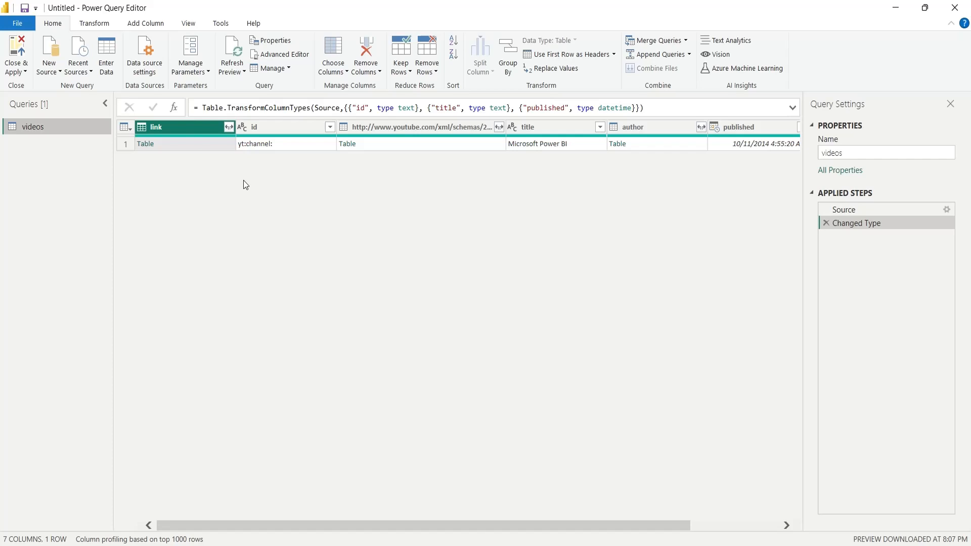
click(227, 128)
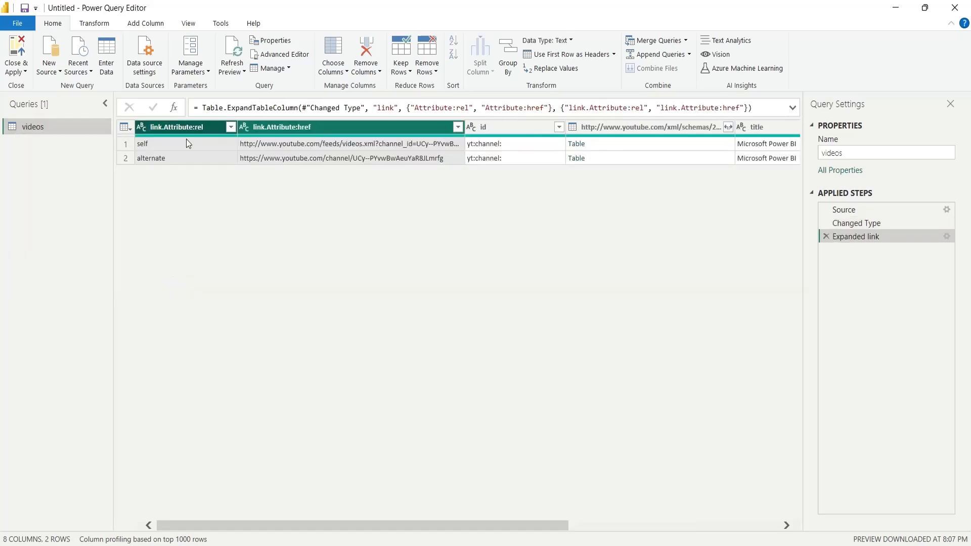
click(365, 53)
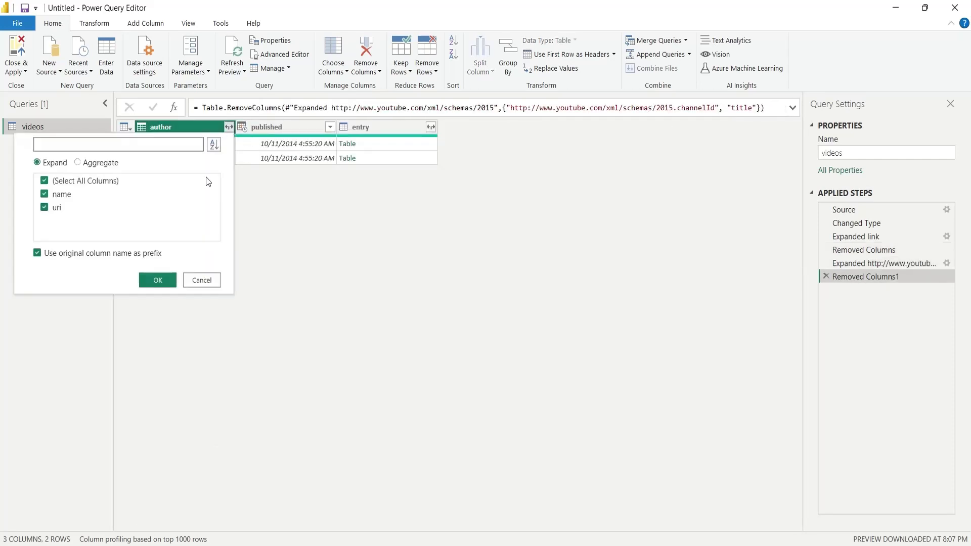
Expand the author, entry and nested entry id columns into one row per video.
click(158, 280)
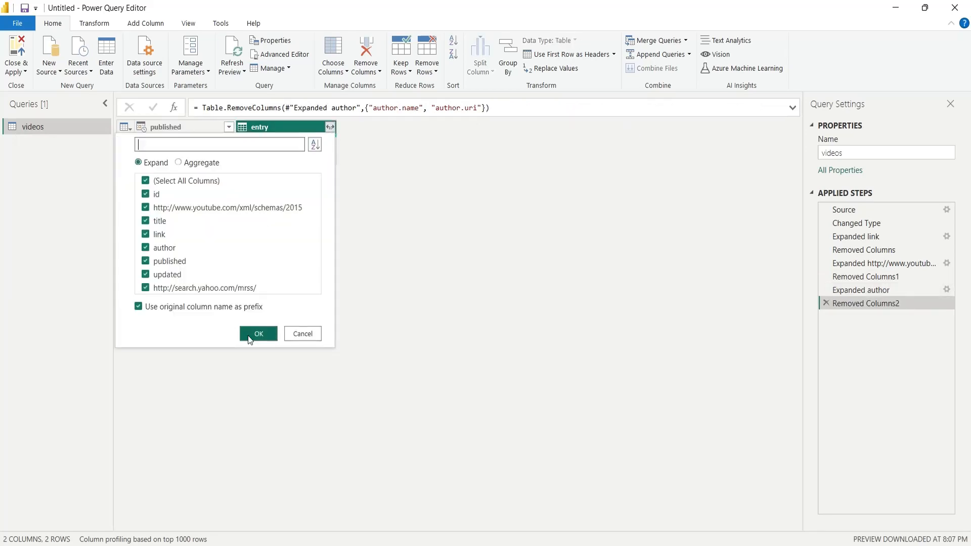
click(258, 333)
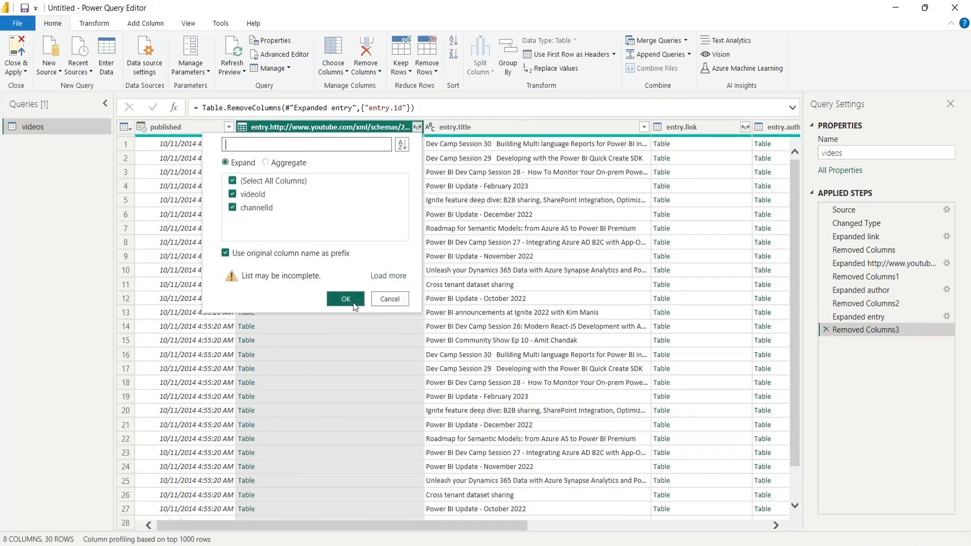
click(345, 298)
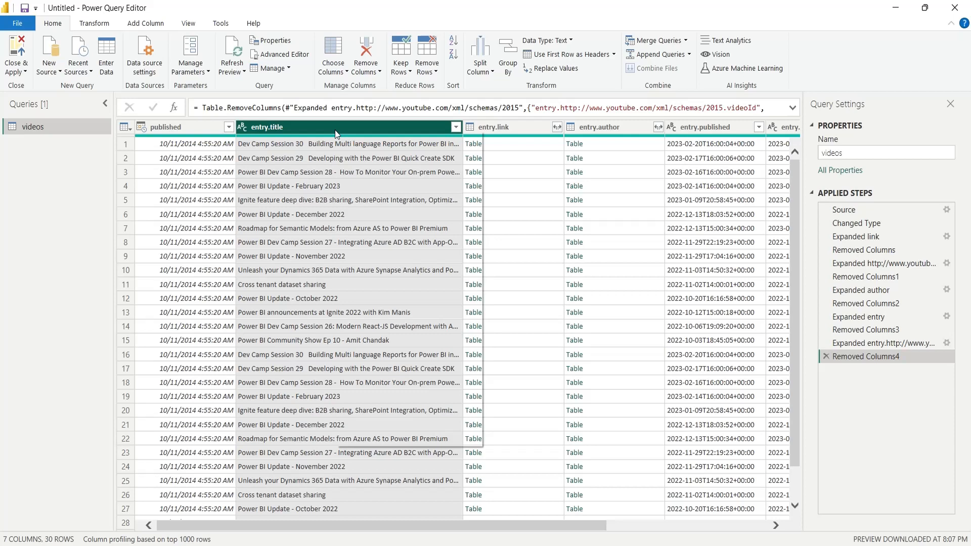
click(556, 128)
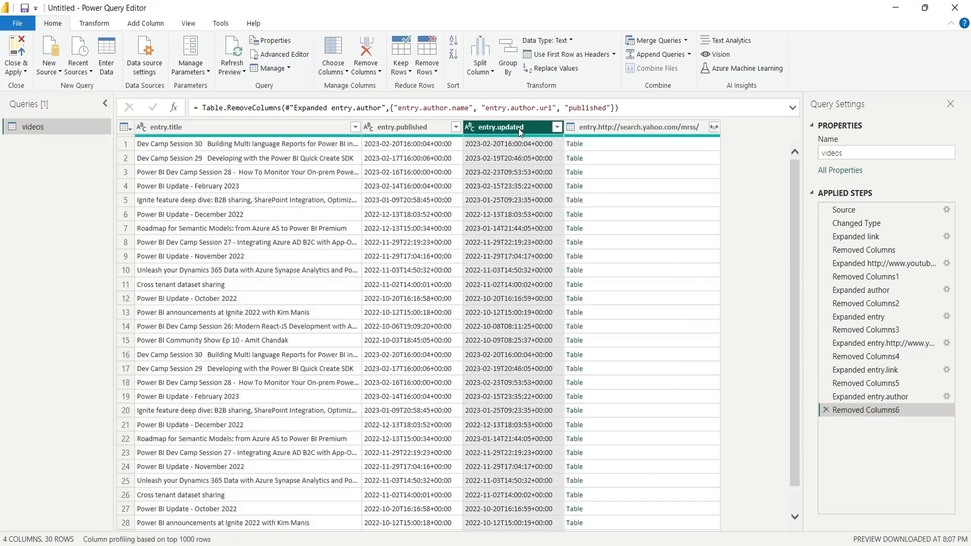
Expand the media group column and review the media content expand options.
click(731, 127)
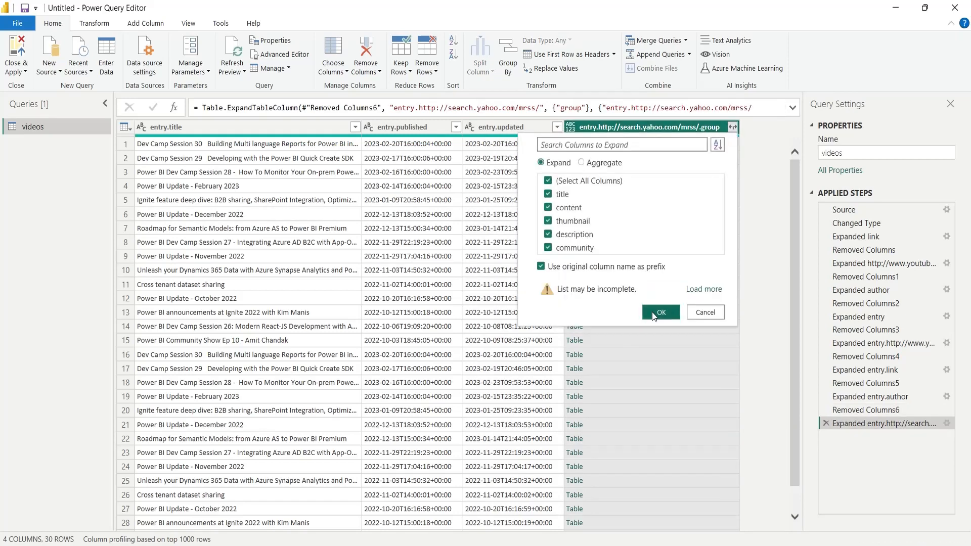
click(660, 311)
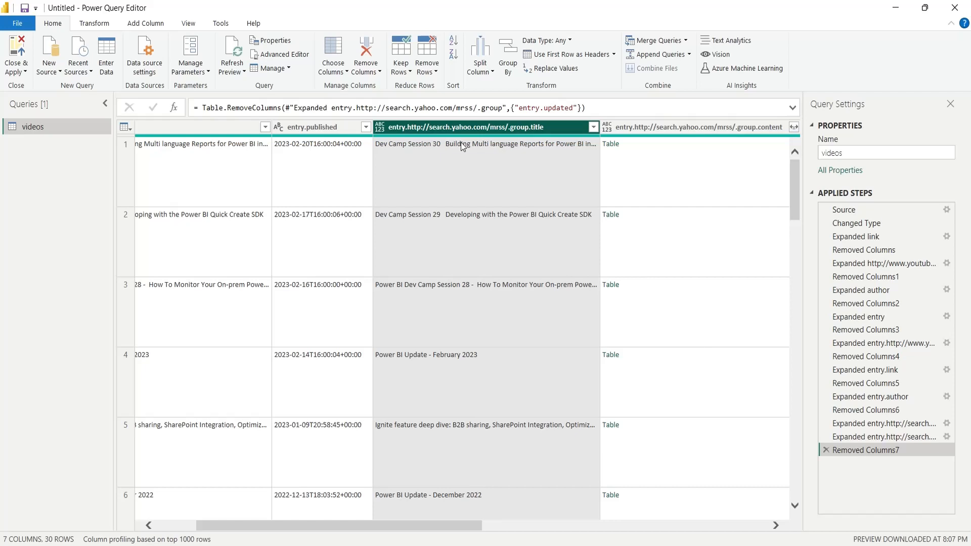
click(592, 128)
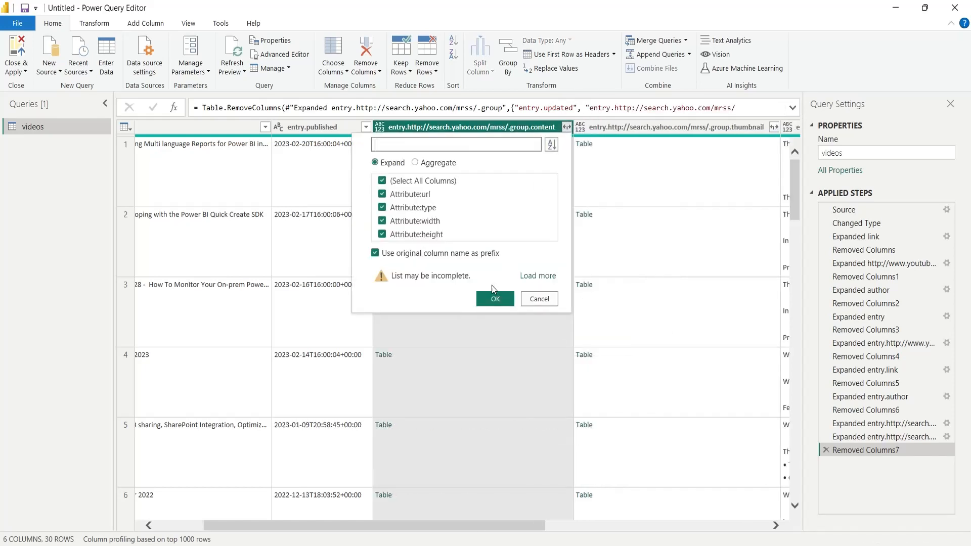
click(495, 298)
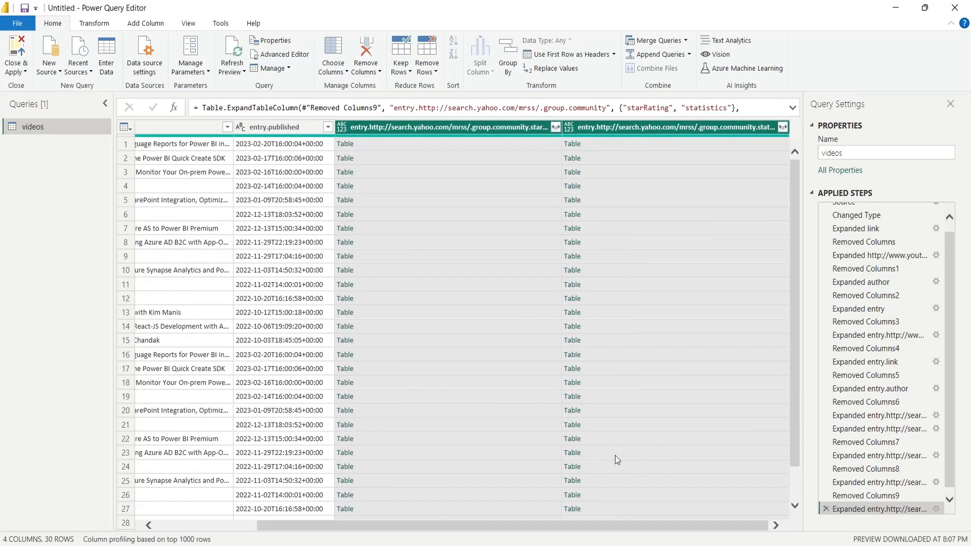
Expand starRating keeping only count, leaving out average, min and max.
click(555, 127)
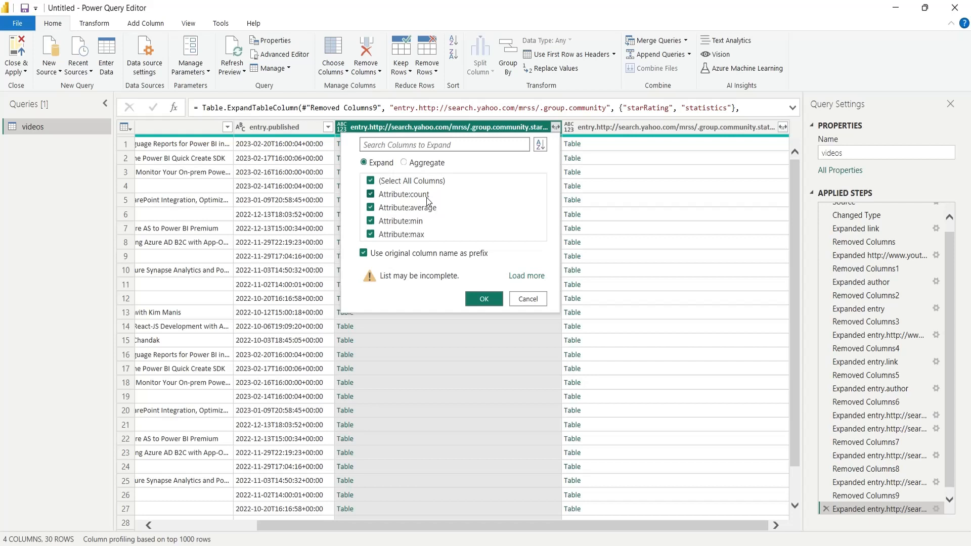
mouse_move(387, 233)
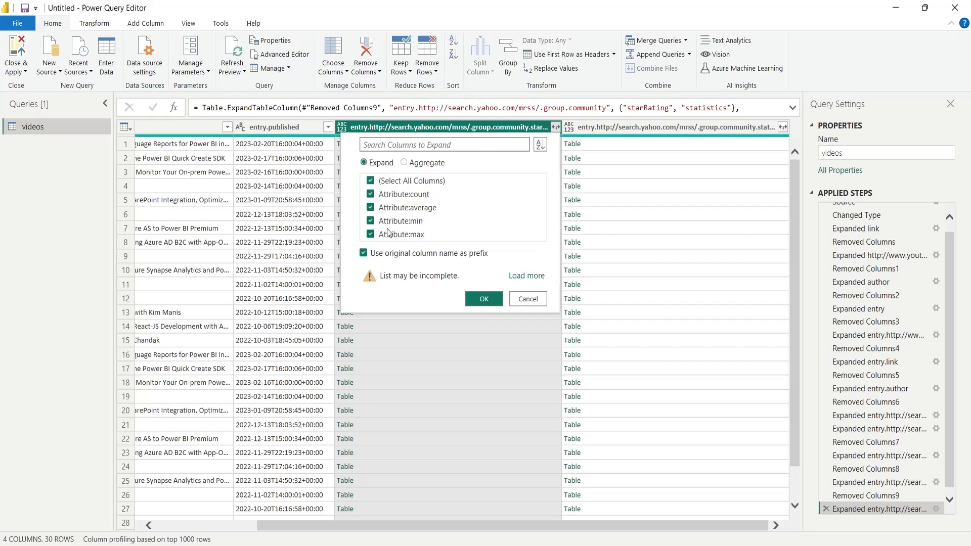
click(370, 222)
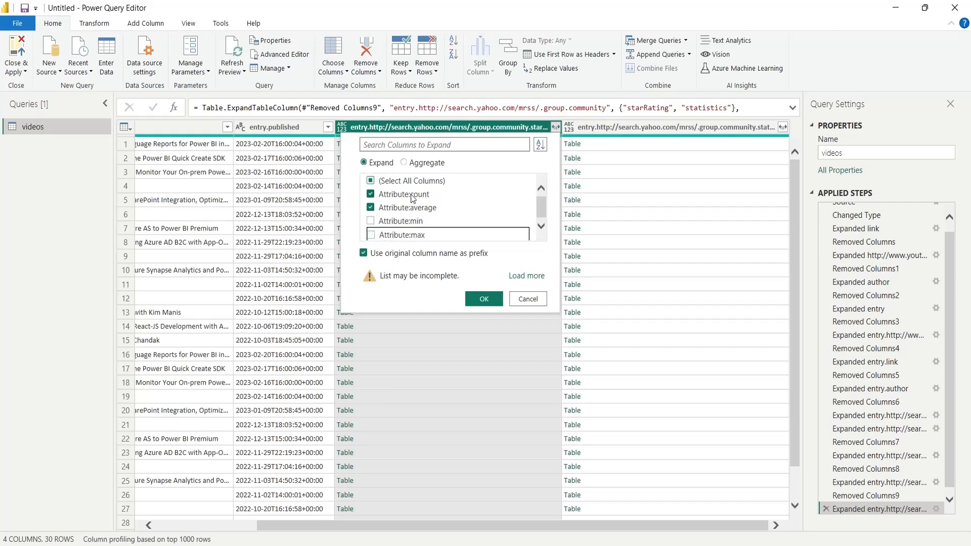
click(372, 207)
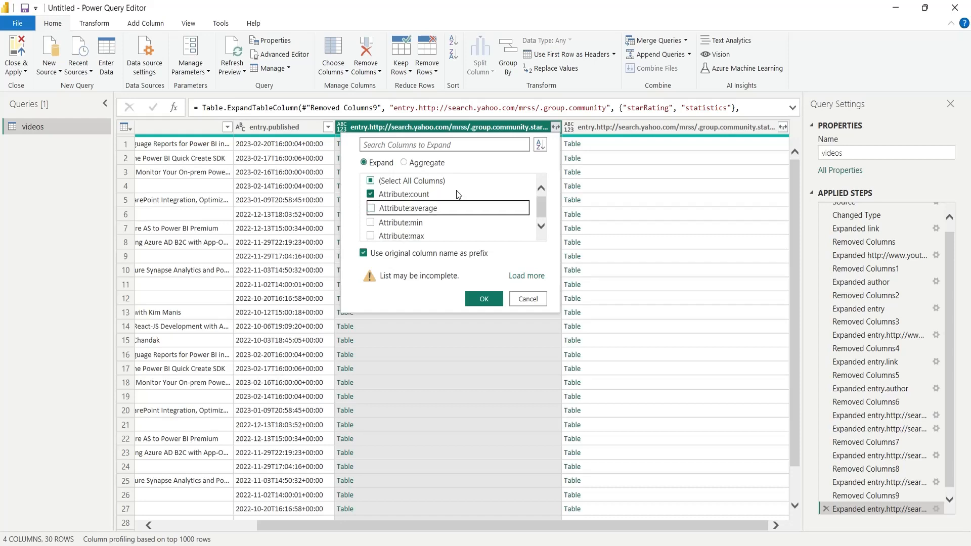
click(484, 298)
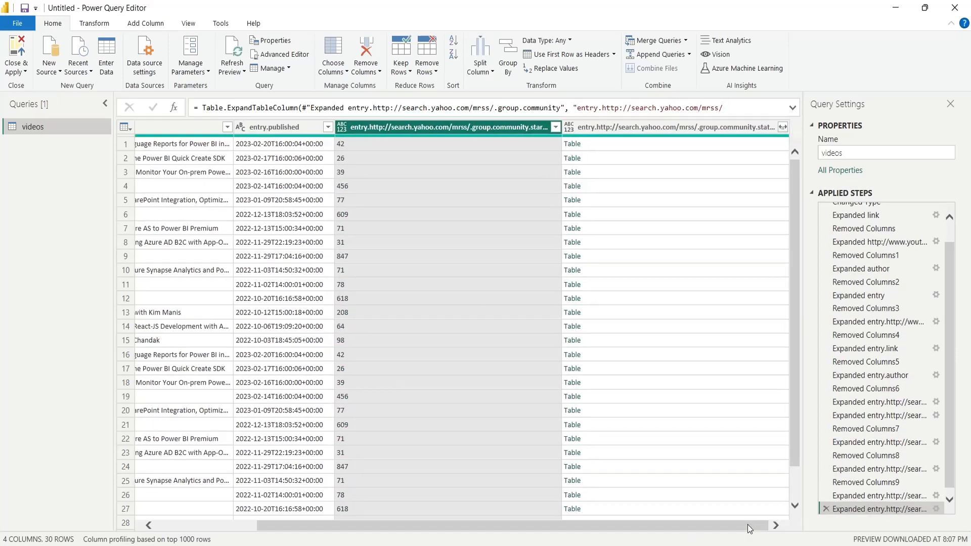
mouse_move(627, 222)
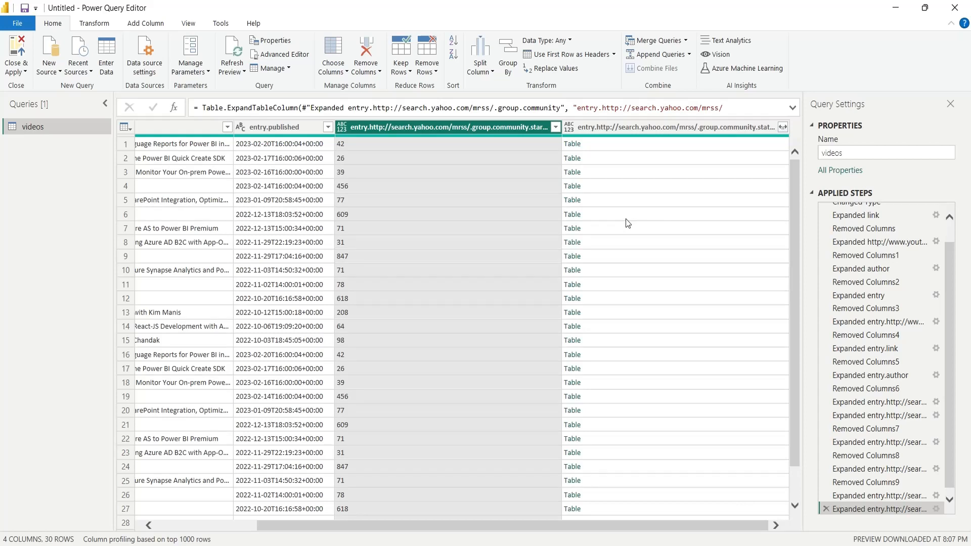
mouse_move(509, 279)
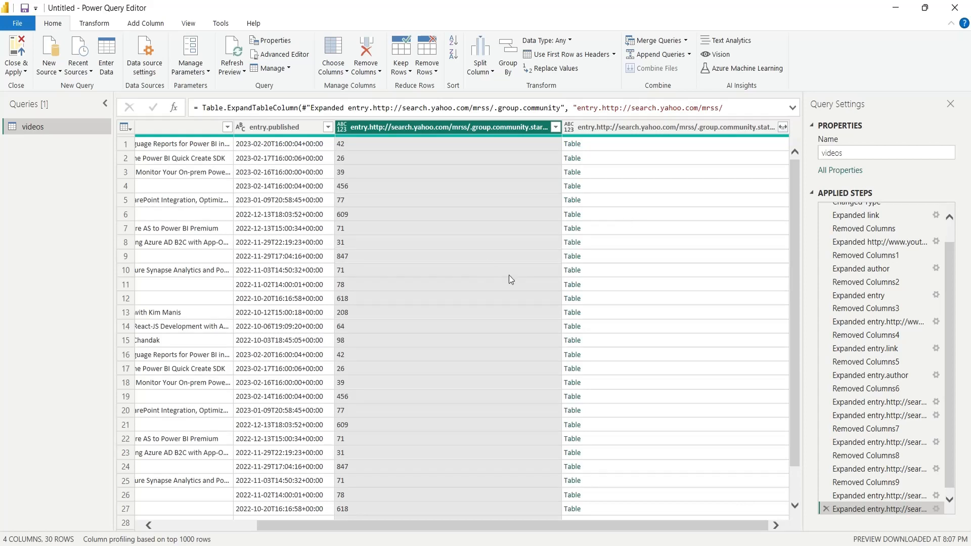
Set the star-rating count column to Whole Number.
click(545, 39)
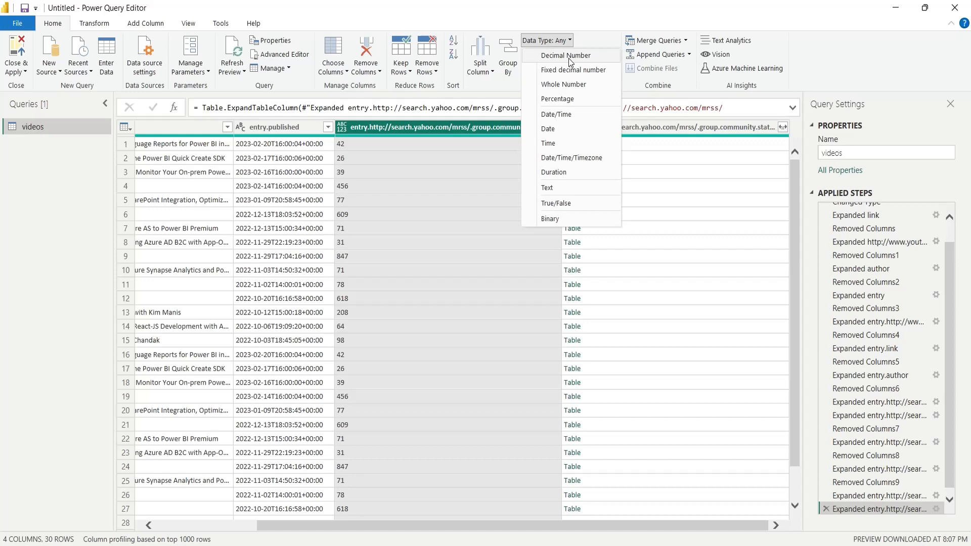
click(563, 84)
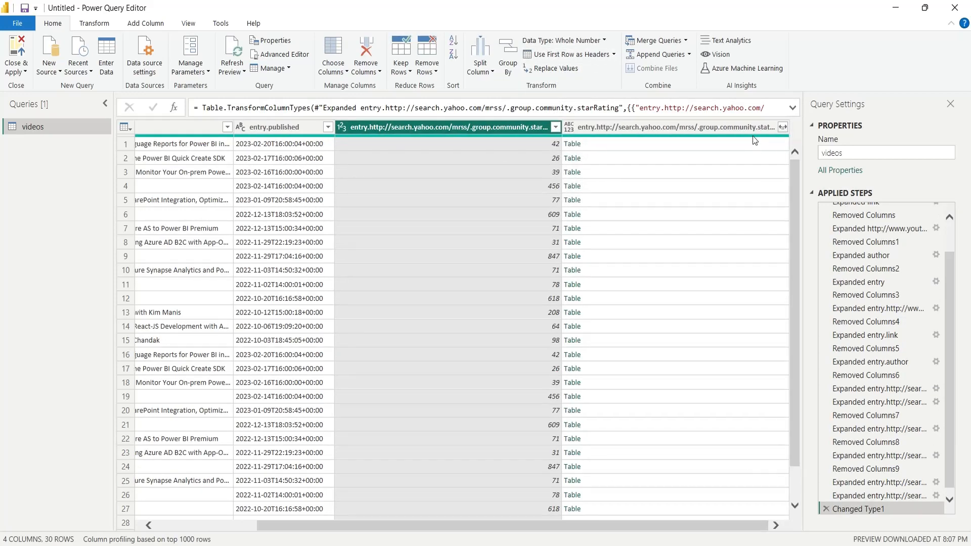
Expand statistics into its views value and make it a Whole Number.
click(783, 127)
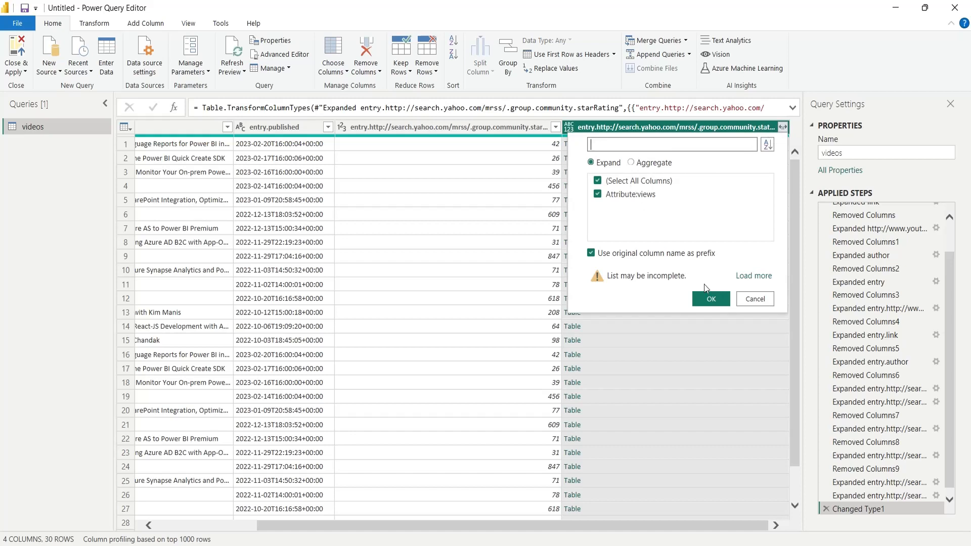
click(710, 298)
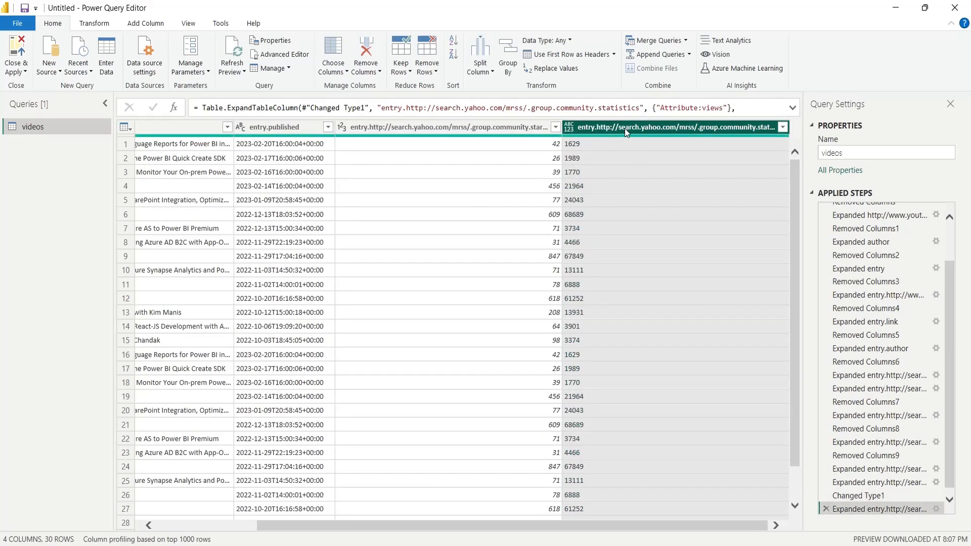
click(544, 41)
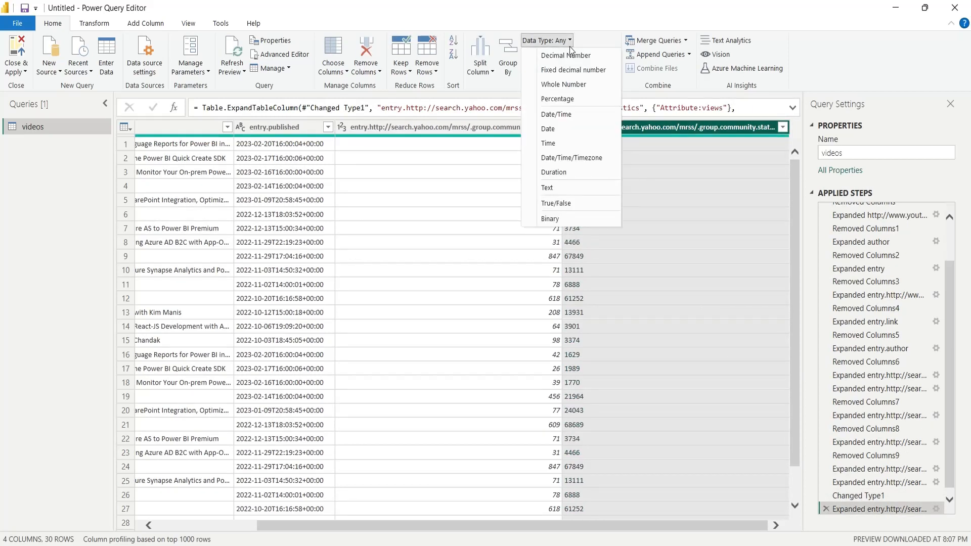
click(563, 84)
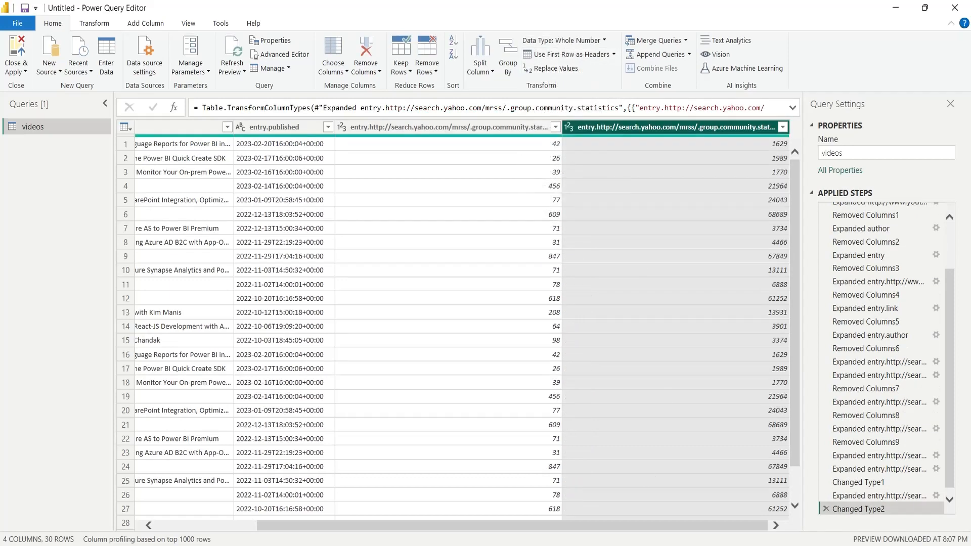
scroll(left, 3)
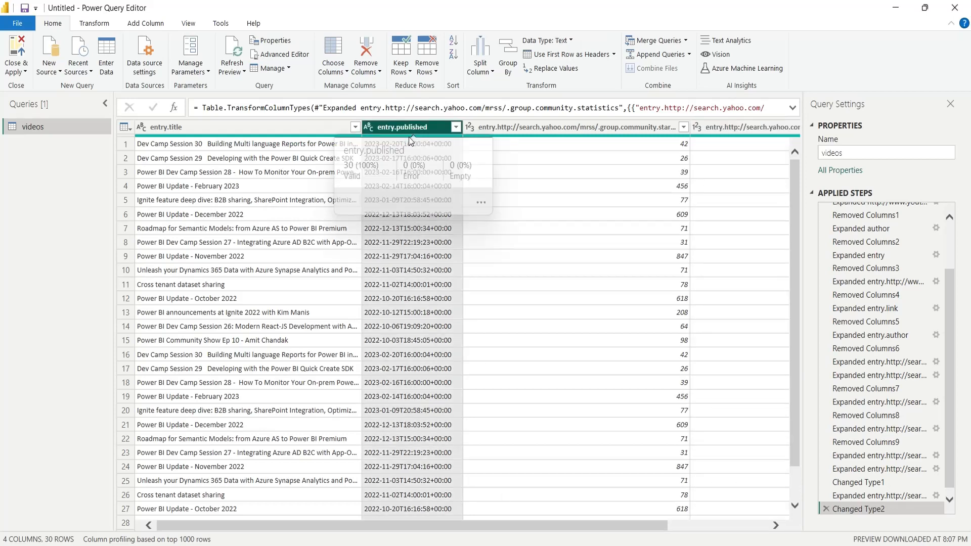
right_click(409, 127)
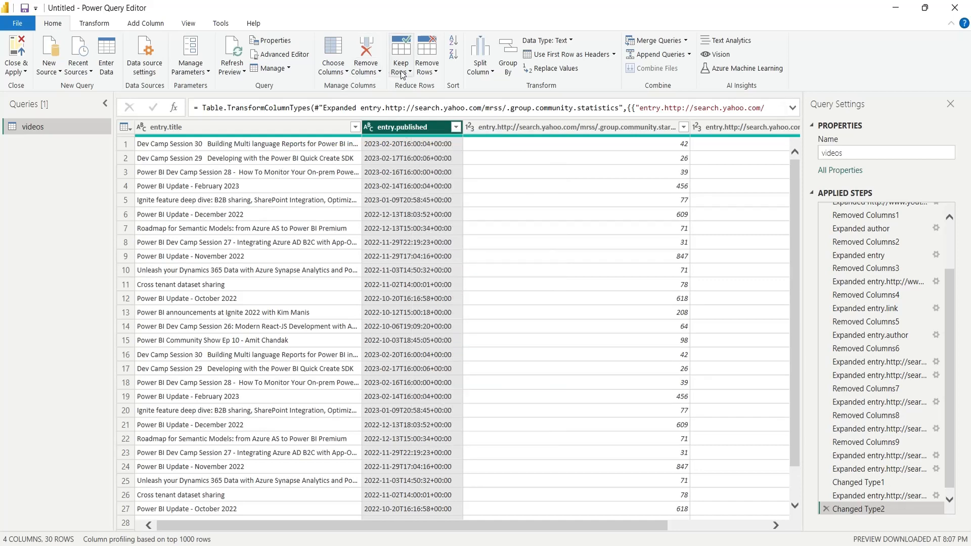
Split entry.published by the custom delimiter 'T' into date and time columns.
click(479, 53)
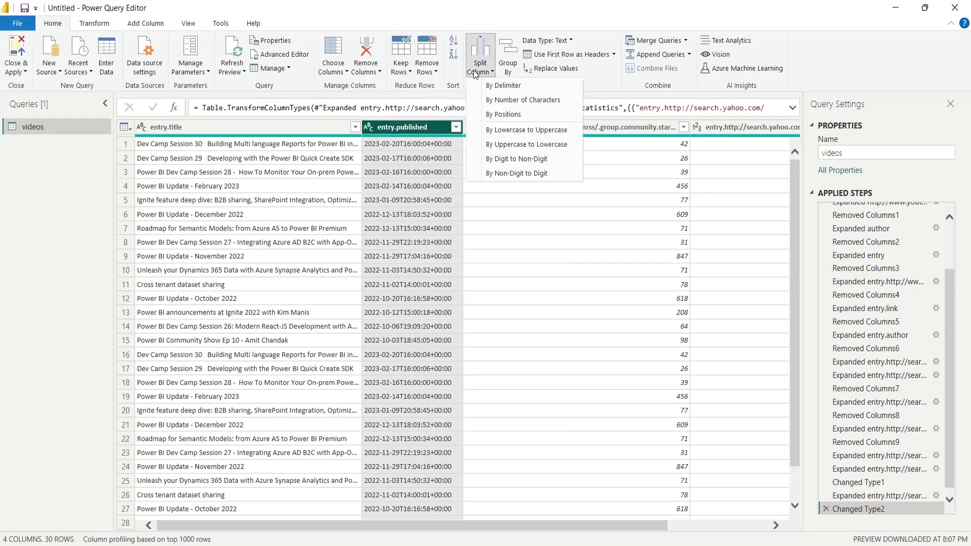
click(504, 85)
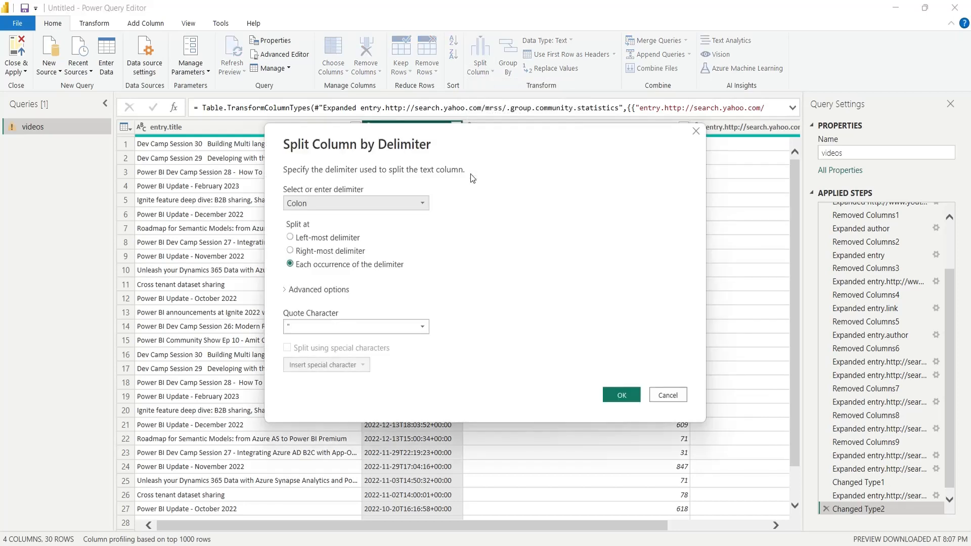
click(421, 202)
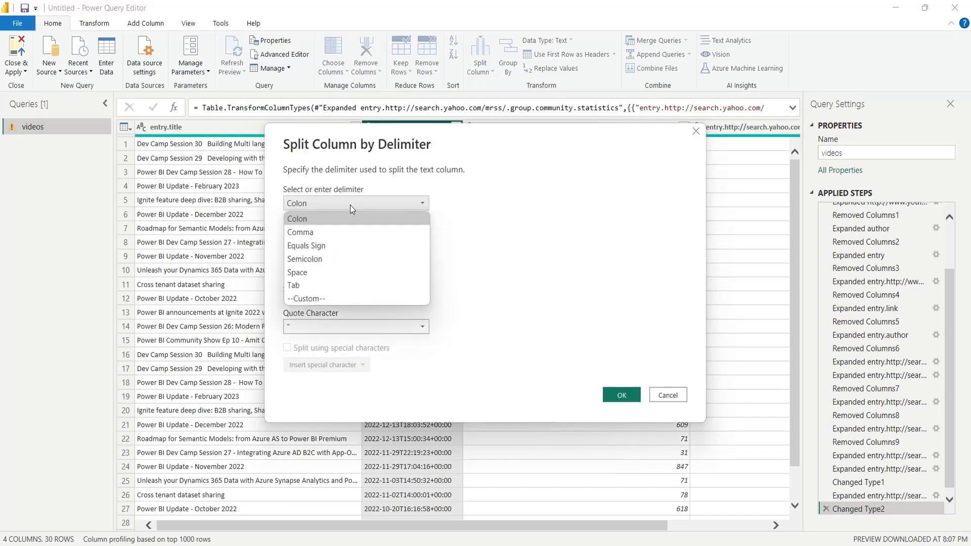
click(305, 298)
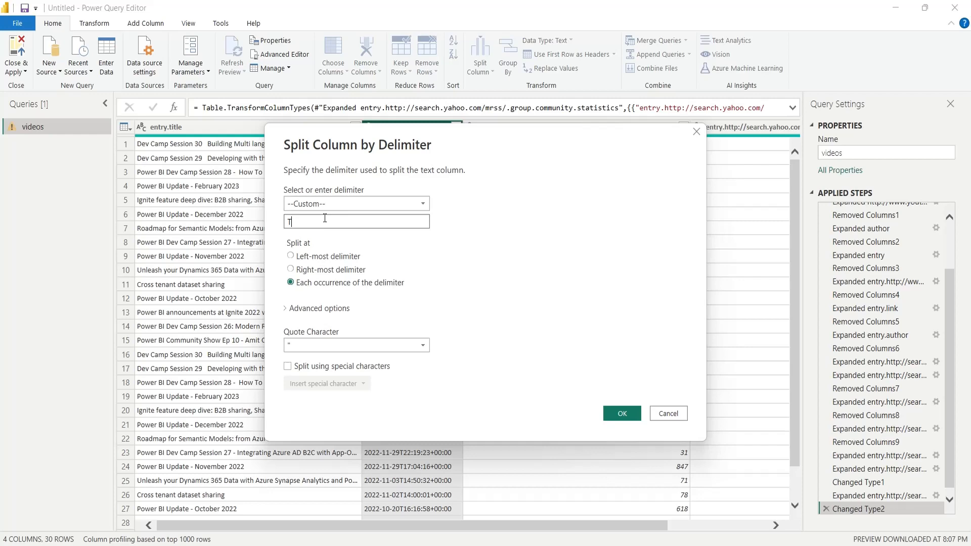
click(621, 413)
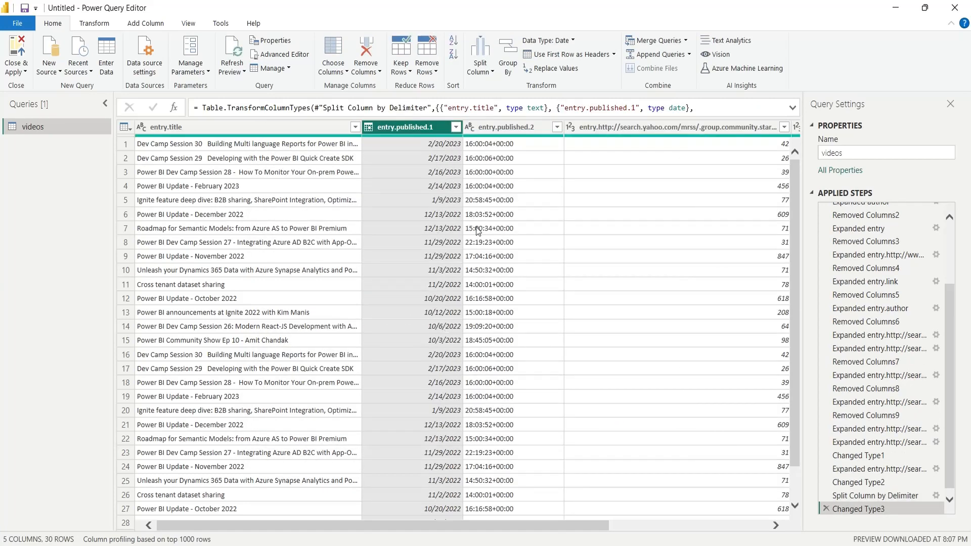
Remove the leftover entry.published.2 time-of-day column.
right_click(508, 127)
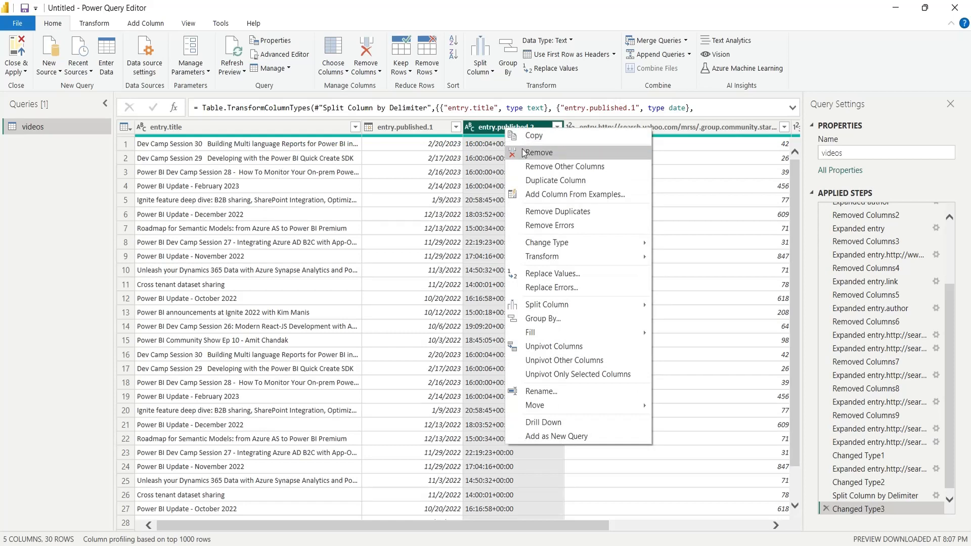
click(539, 157)
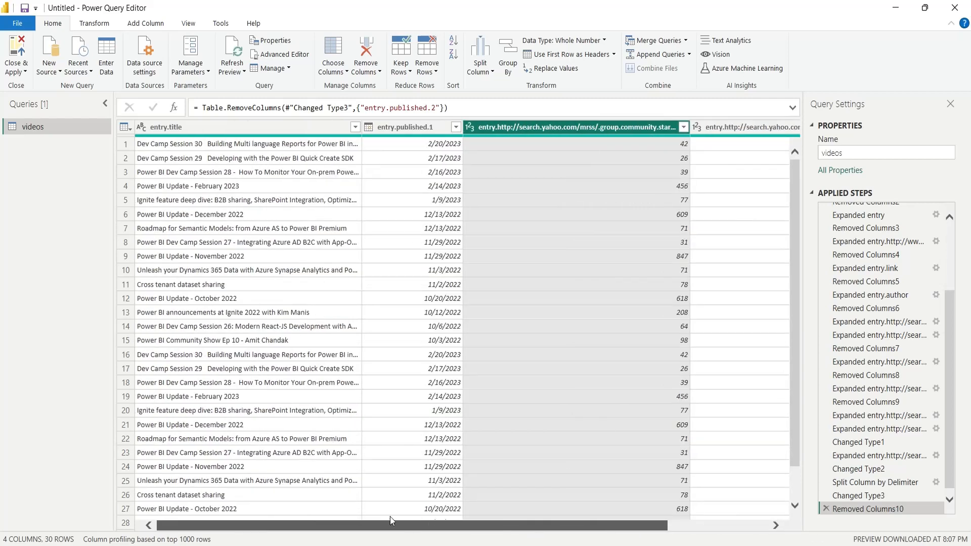
Rename the columns to Video Title, Publish Date, Likes and Views.
click(164, 127)
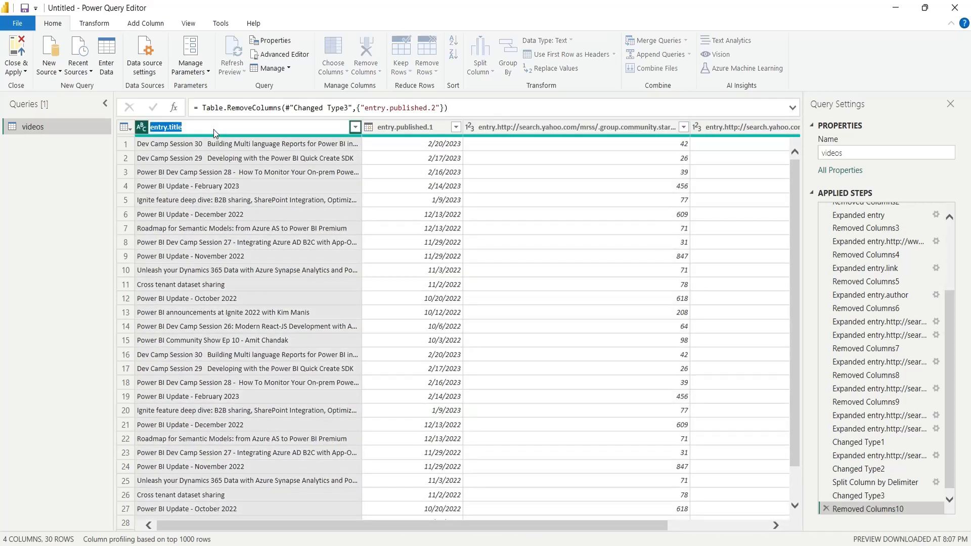
text(Title)
click(411, 127)
text(Pu)
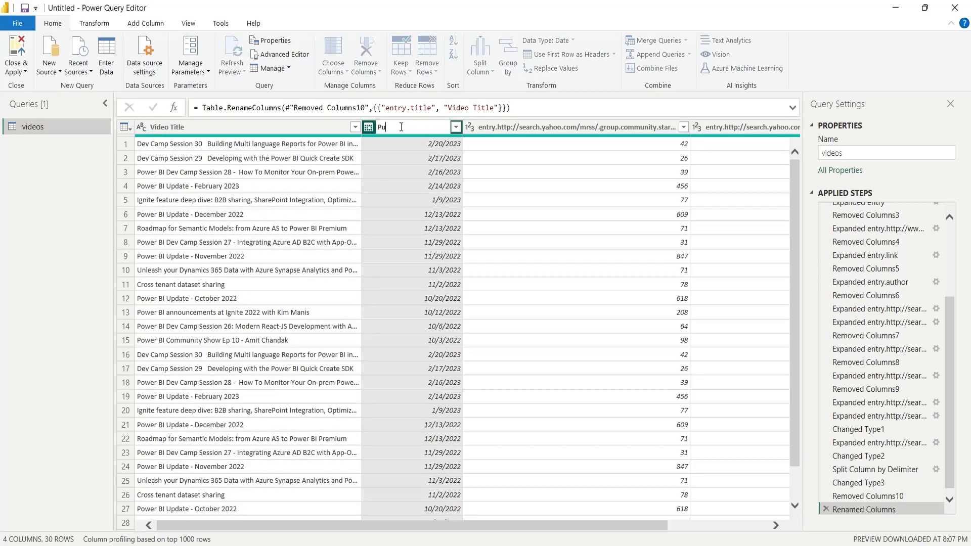
text(blish Date)
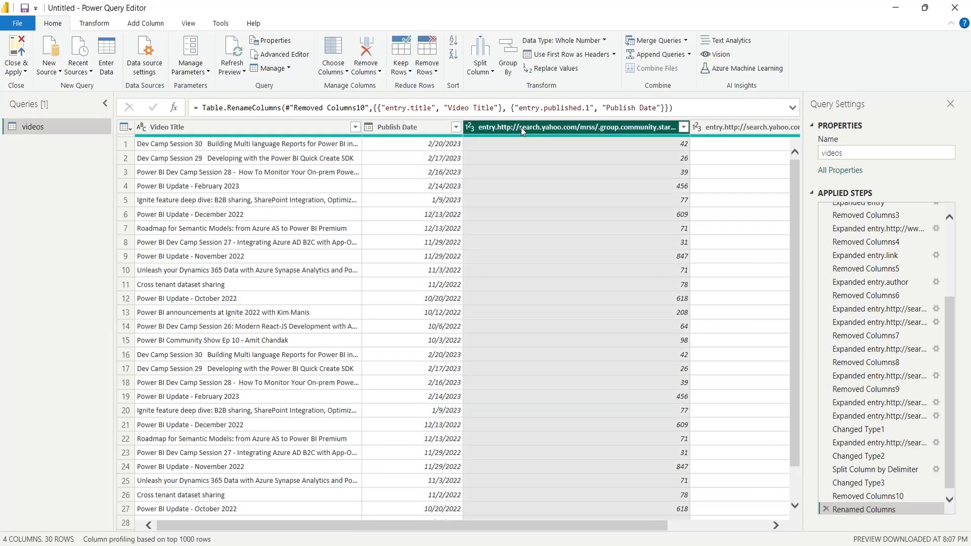
click(570, 128)
text(Likes)
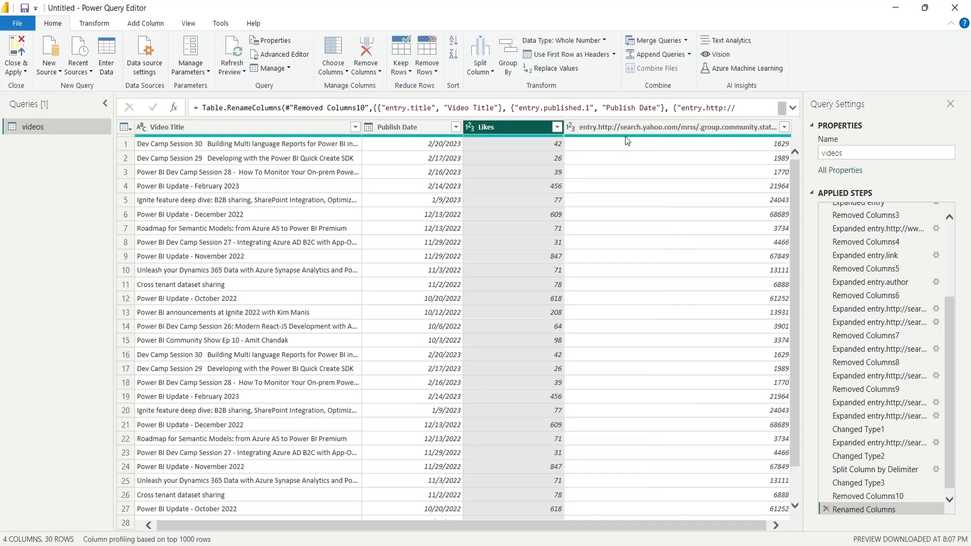
click(674, 127)
text(Views)
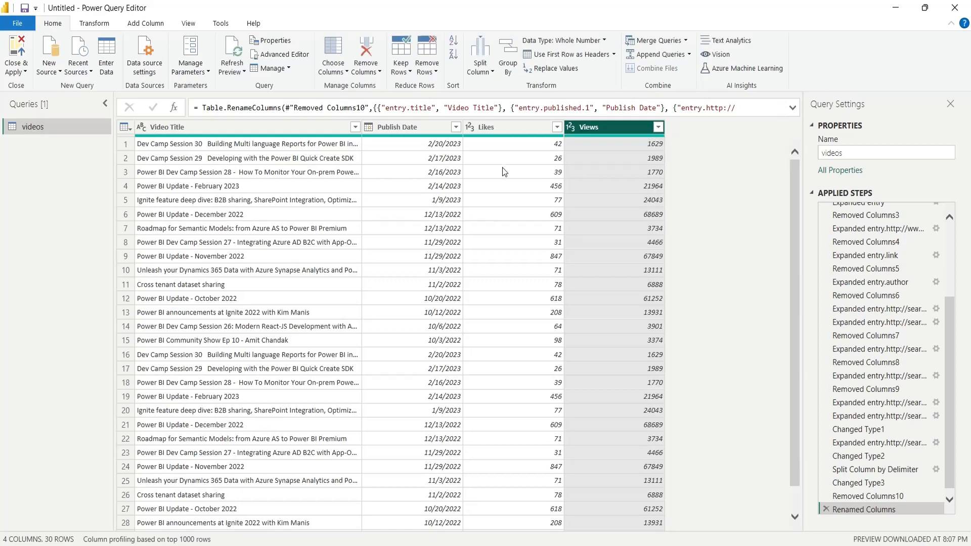
mouse_move(74, 78)
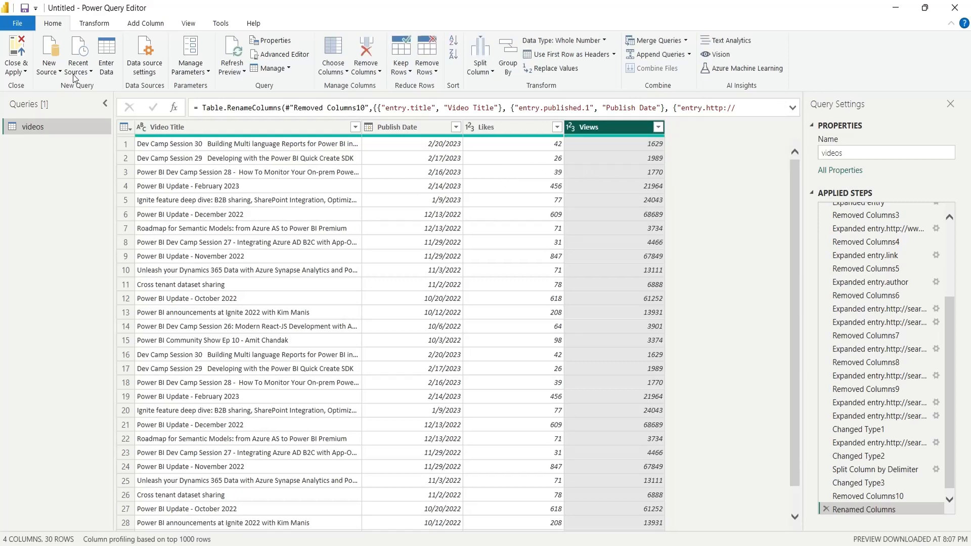
Close & Apply the query and place a new text box on the report canvas.
click(16, 55)
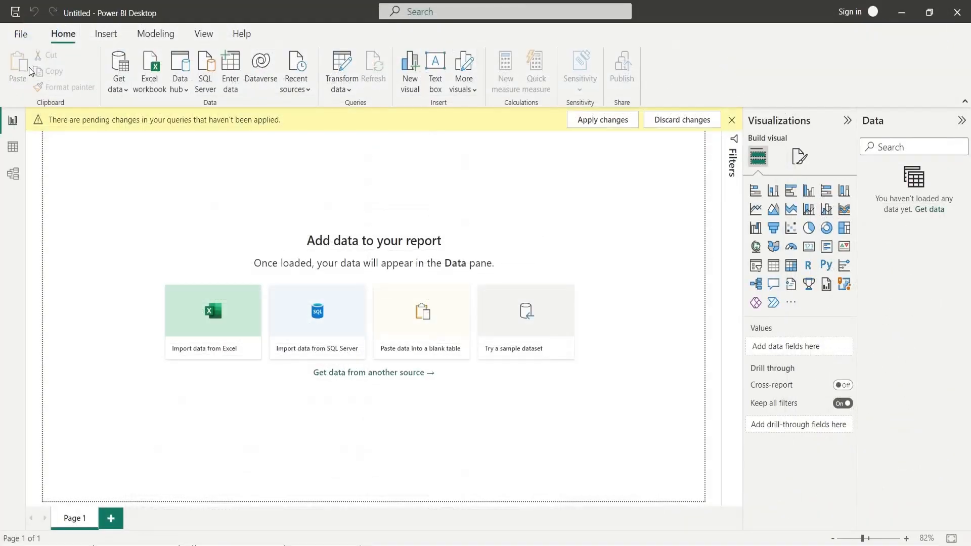
click(602, 120)
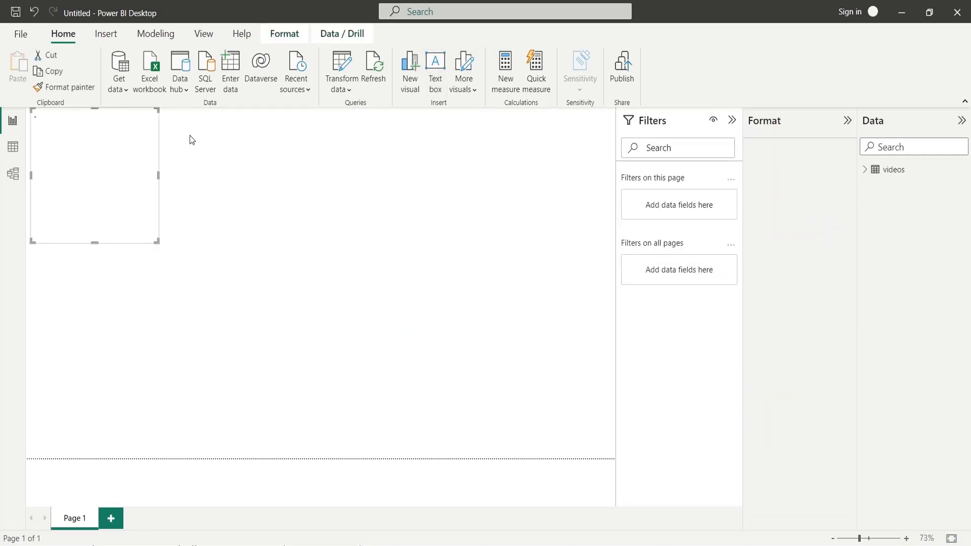
Stretch the text box across the page top and collapse the Filters pane.
click(435, 66)
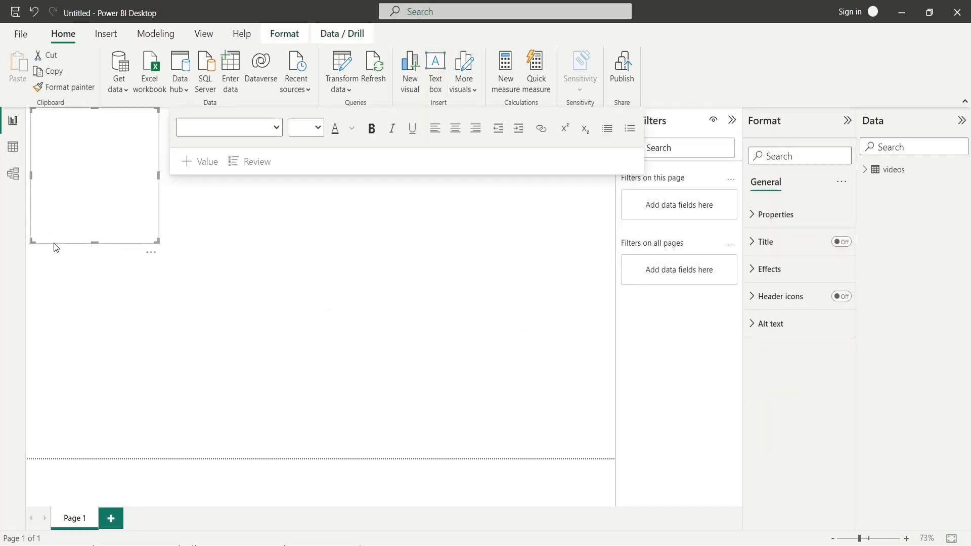
click(175, 240)
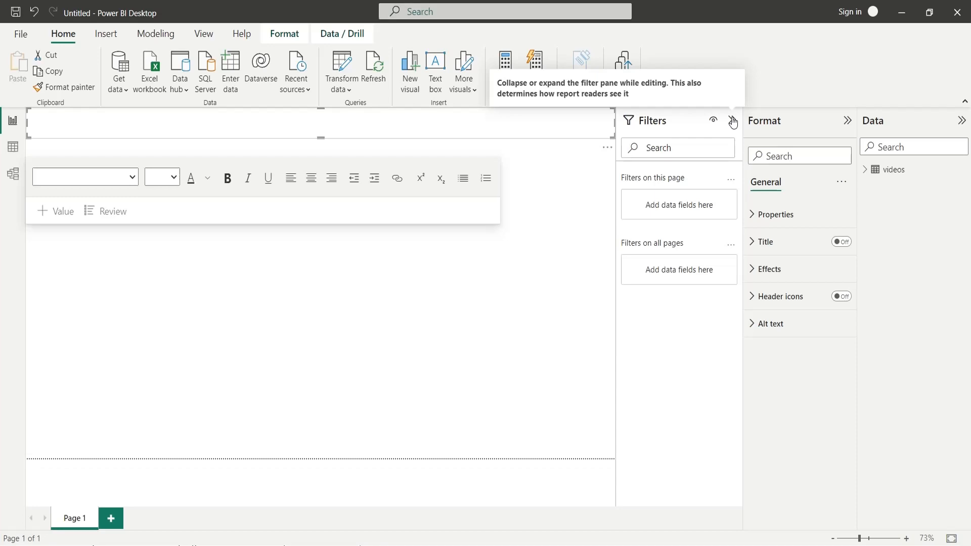
click(732, 122)
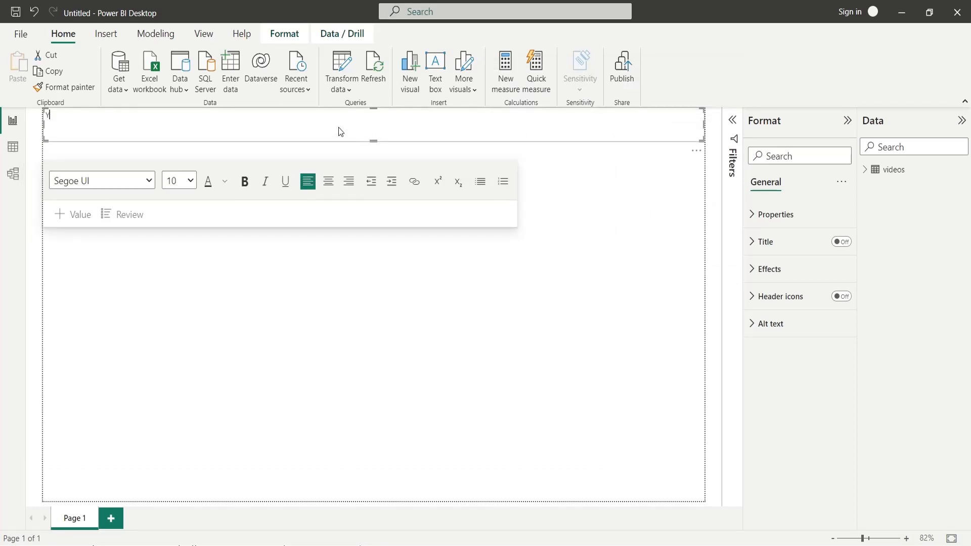
Enter the title 'Youtube Channel Statistics' and enlarge its font size.
text(Youtube C)
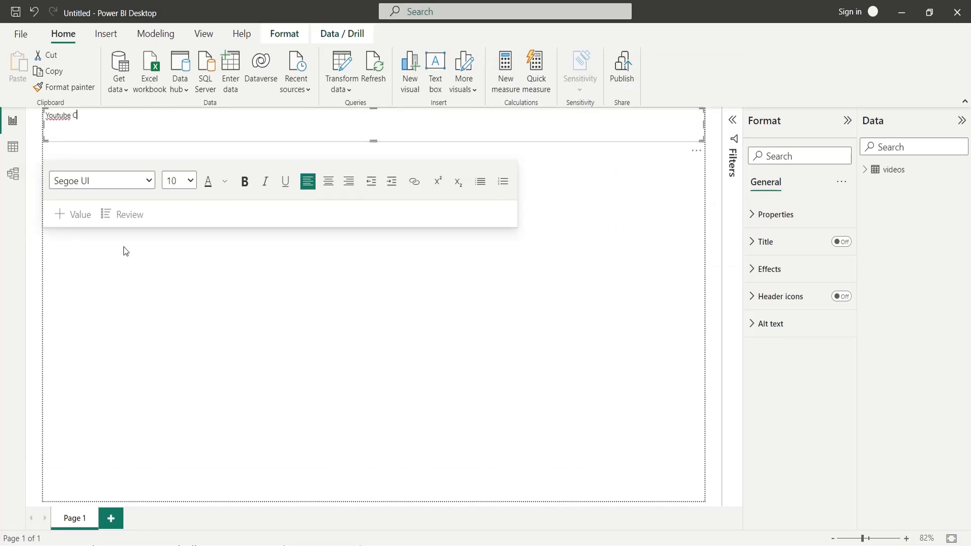
text(hannel S)
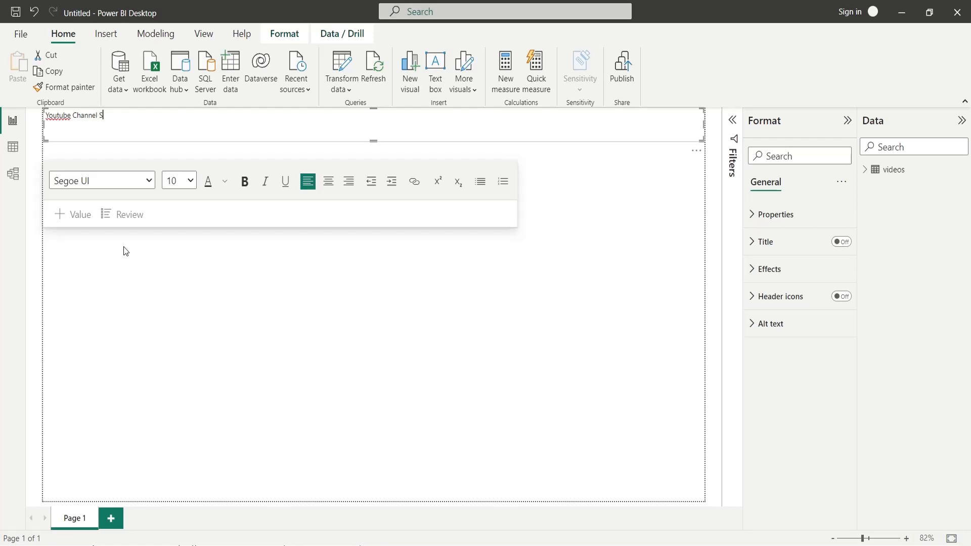
text(tatistics)
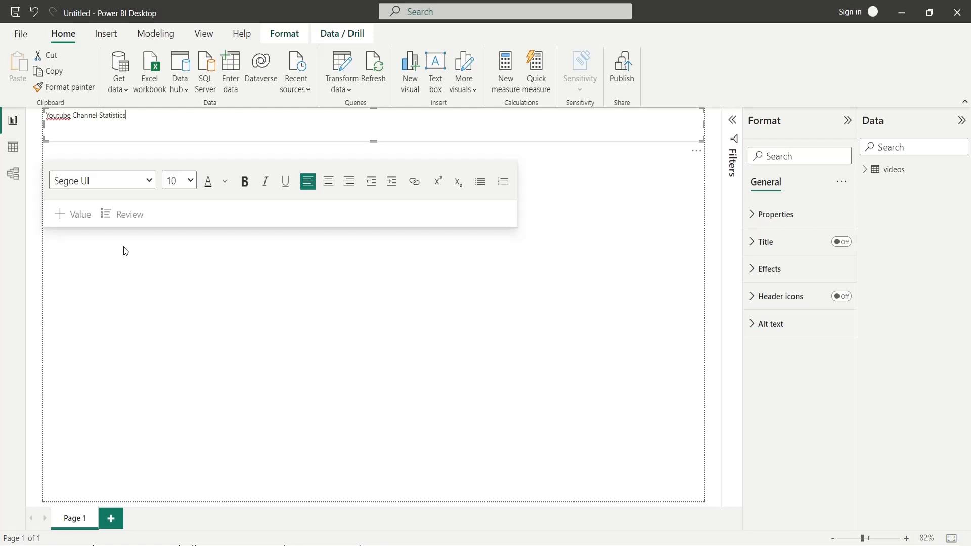
click(192, 180)
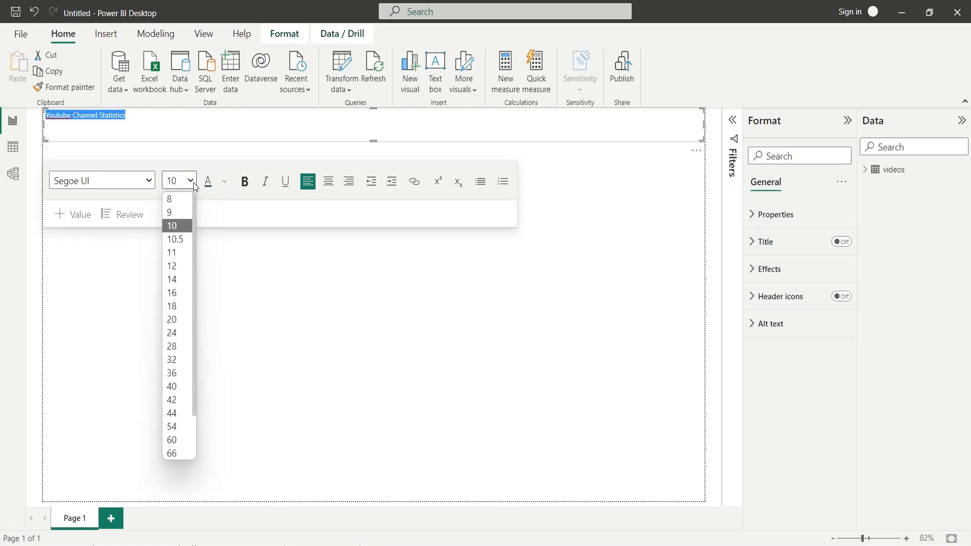
click(172, 360)
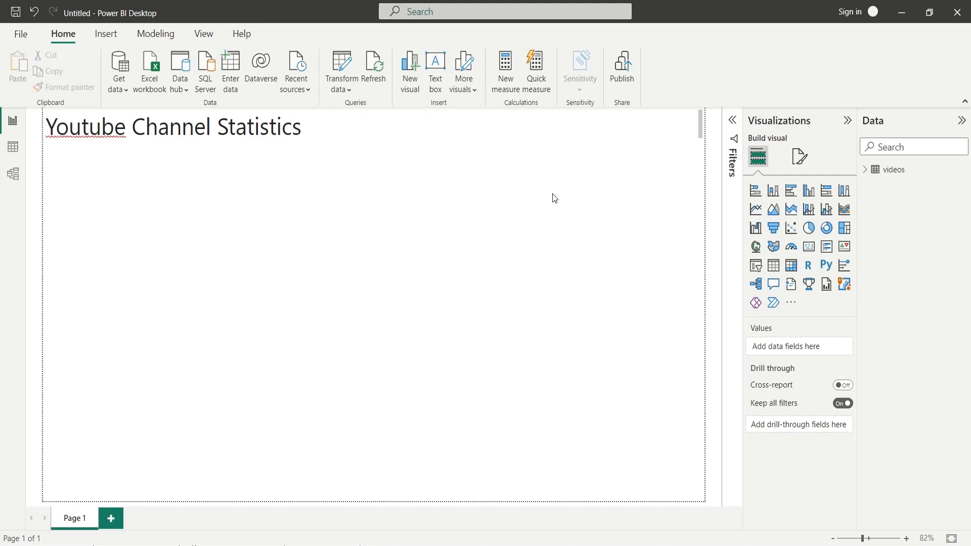
mouse_move(563, 235)
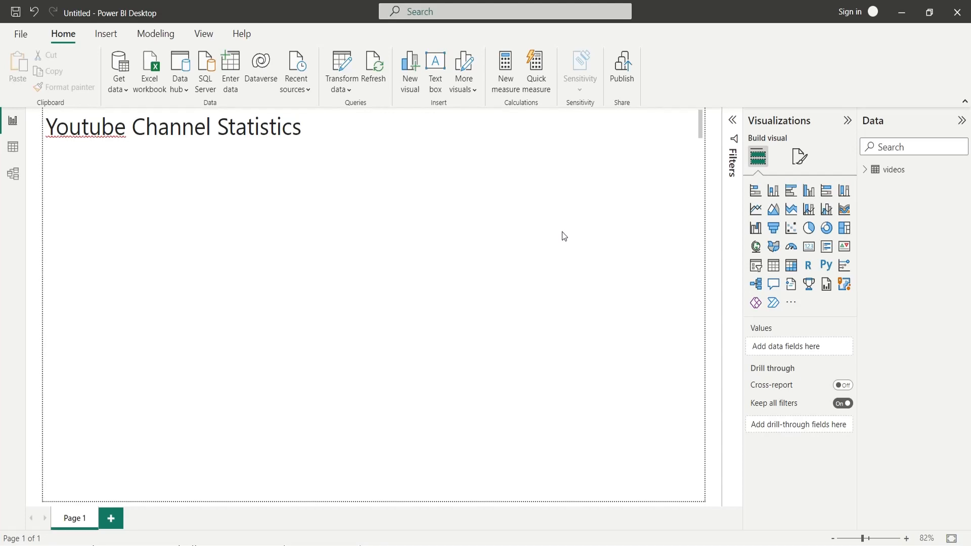
Insert a donut chart of Likes by Video Title from the videos table.
click(826, 228)
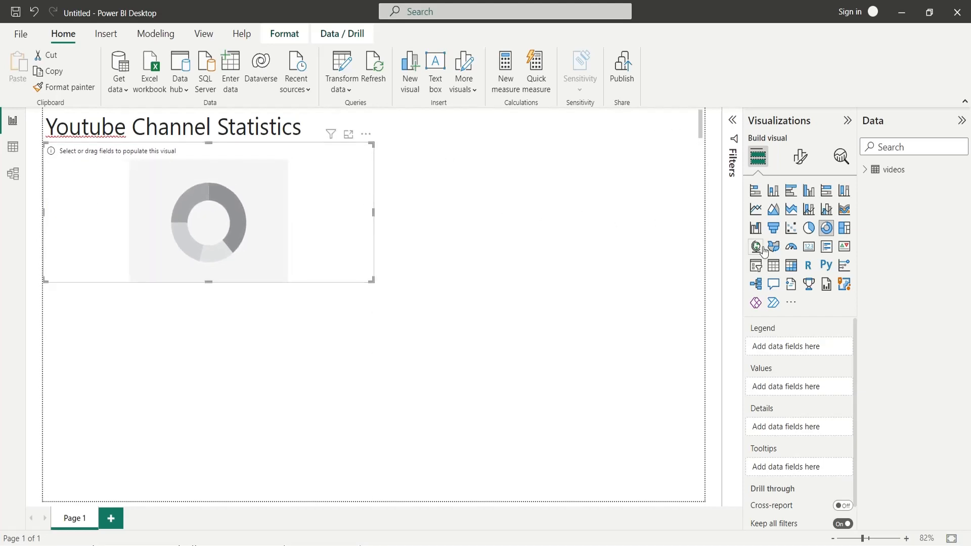
click(870, 169)
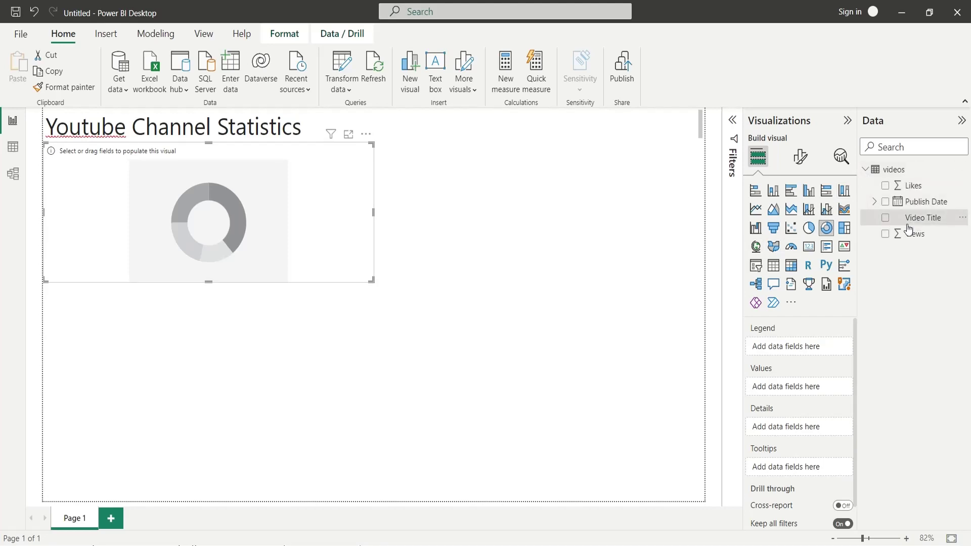
click(885, 217)
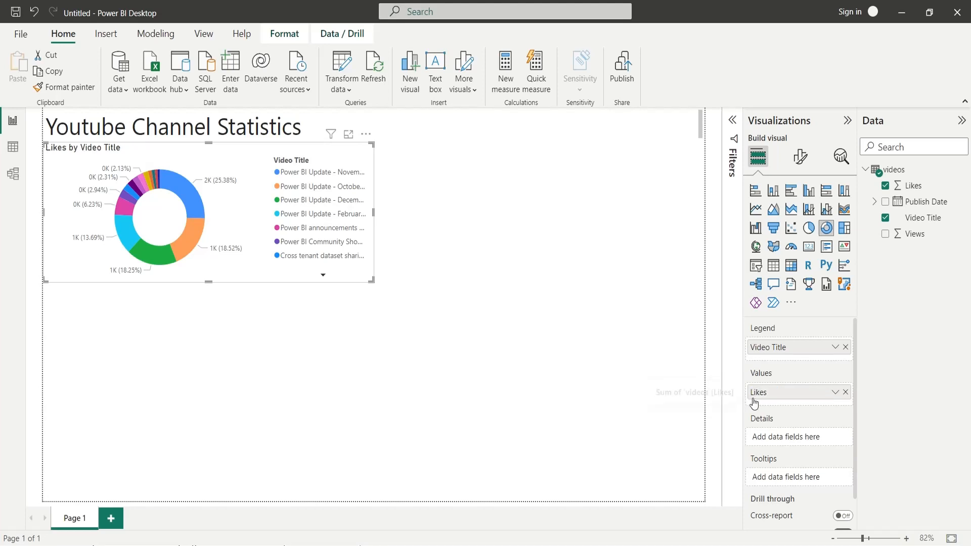
click(545, 360)
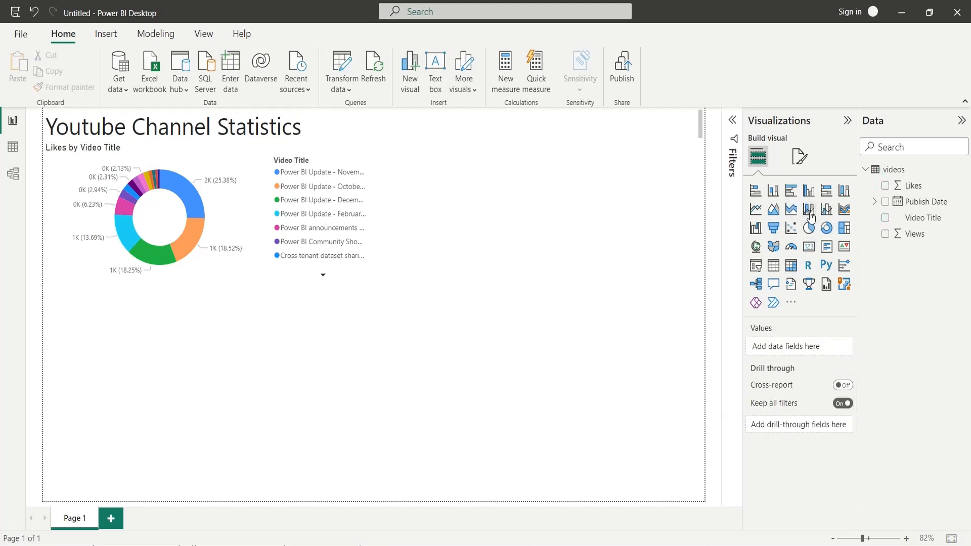
Insert a line and clustered column chart with Publish Date on the axis, removing Day.
click(809, 208)
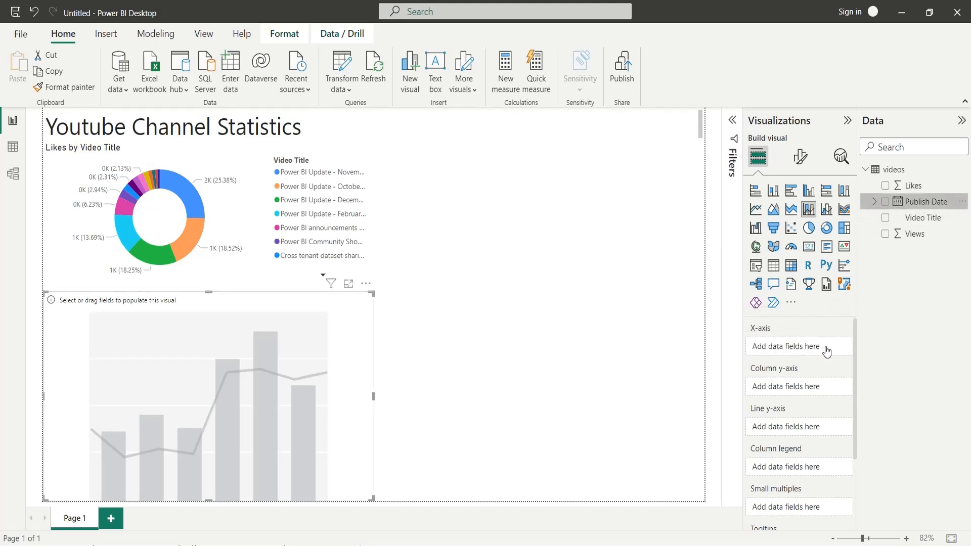
click(886, 202)
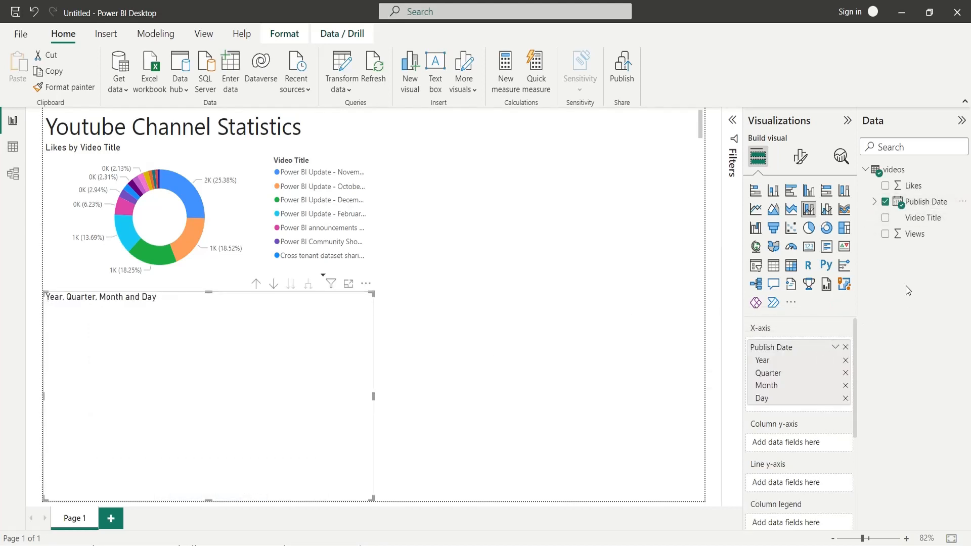
mouse_move(922, 218)
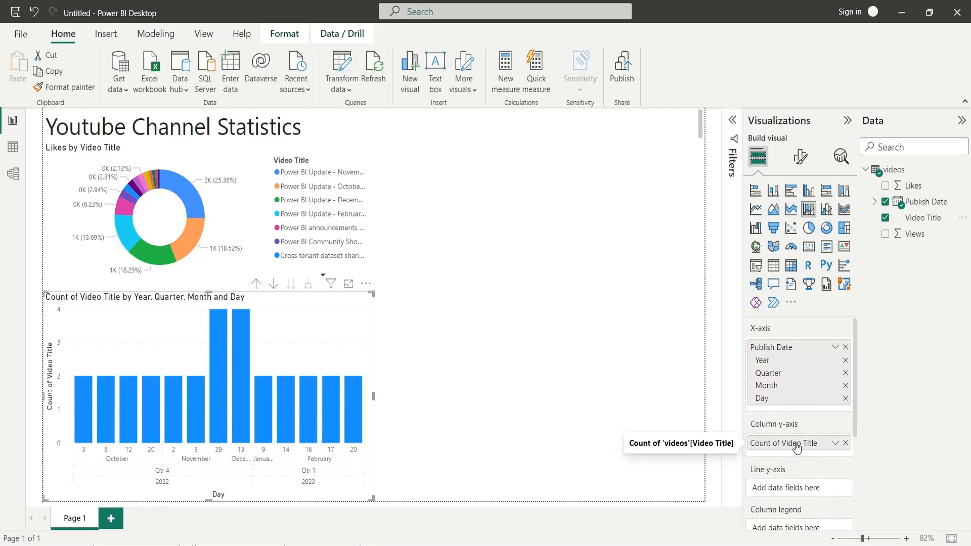
mouse_move(865, 361)
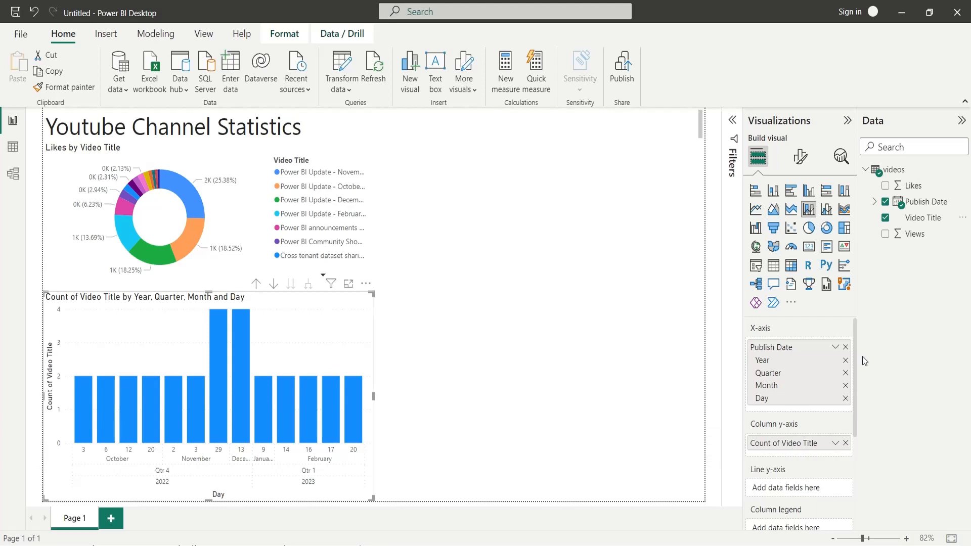
click(844, 398)
text(Videos)
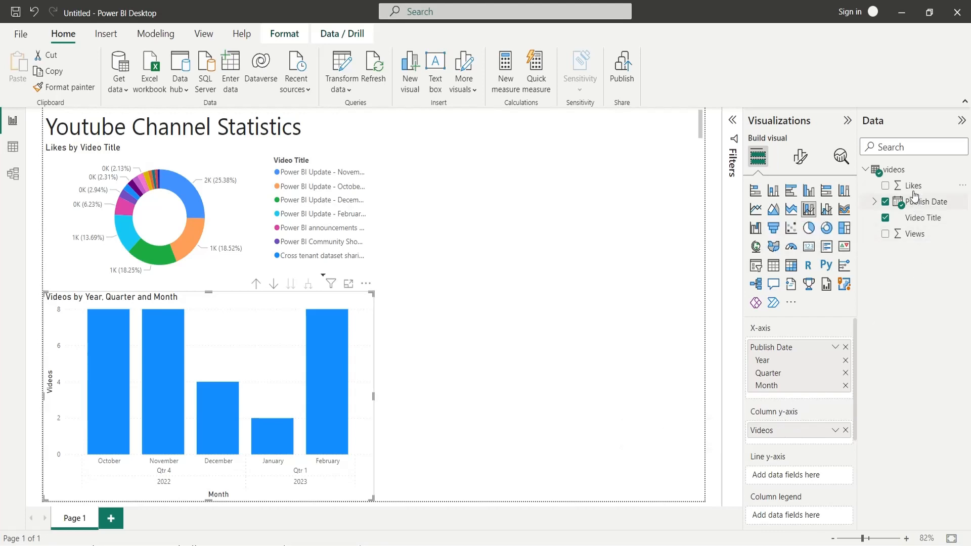
Add Views as the line series and remove Quarter, leaving Year and Month.
click(884, 234)
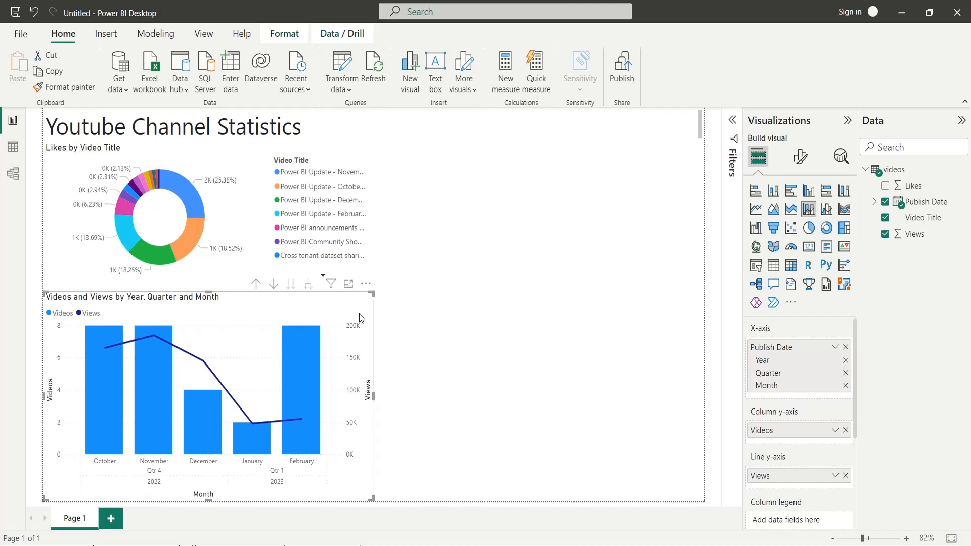
mouse_move(362, 309)
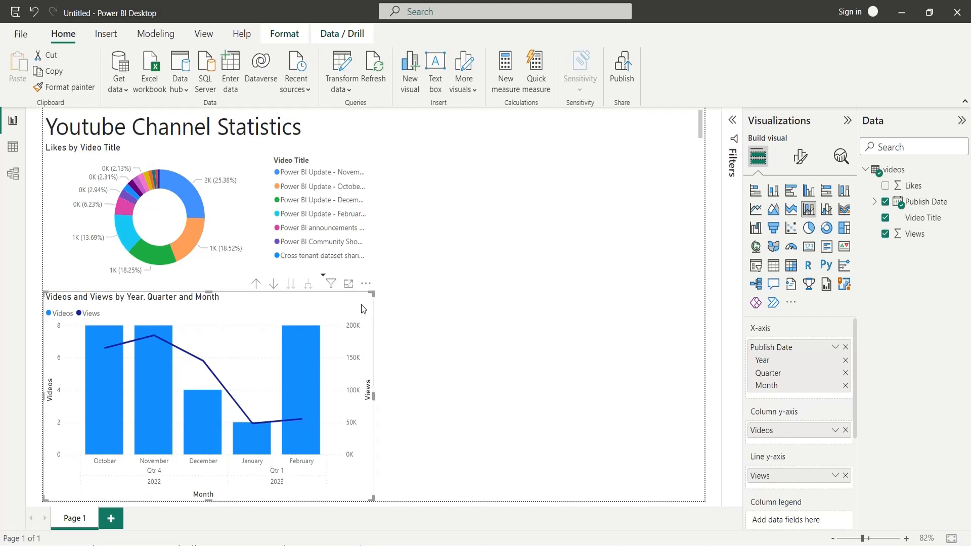
click(845, 373)
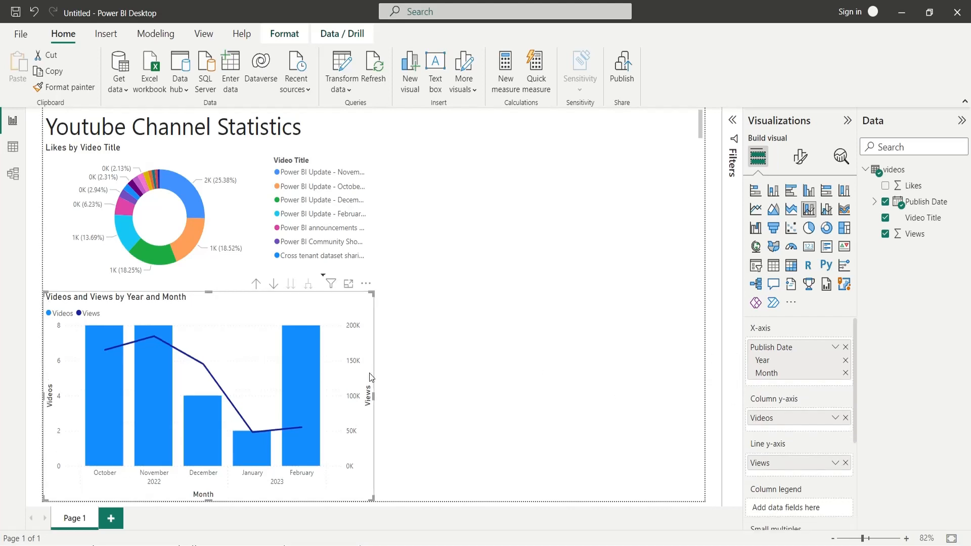
click(430, 317)
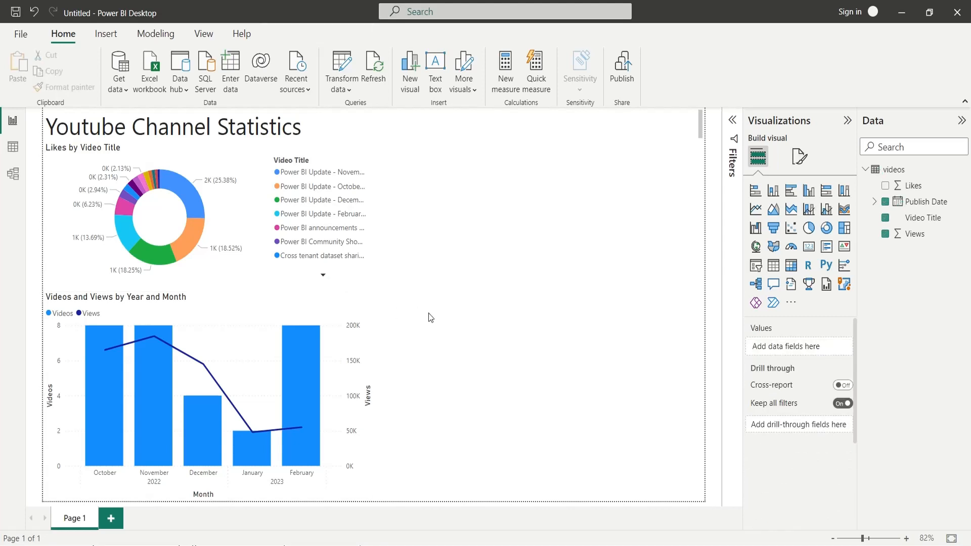
mouse_move(756, 190)
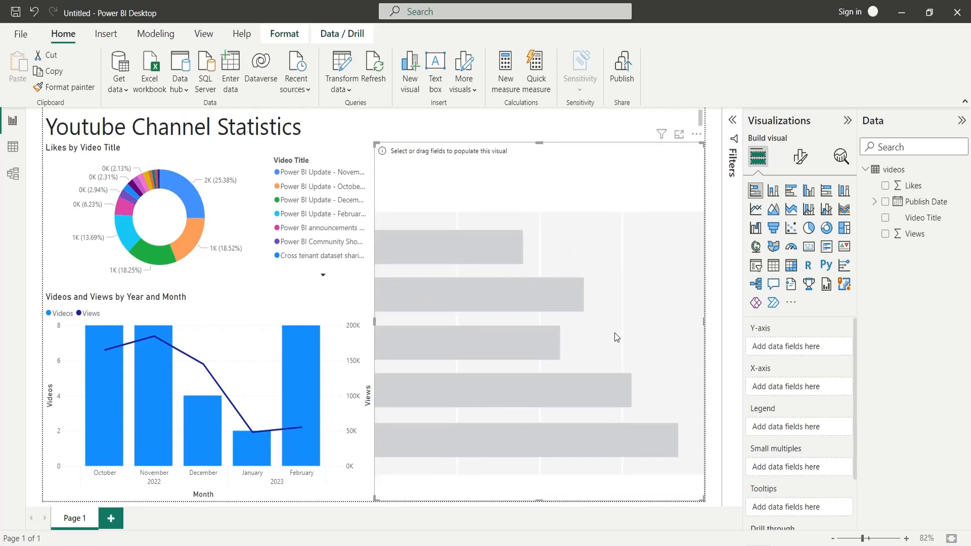
Build a clustered bar chart with Video Title on the Y-axis and Views on the X-axis.
click(886, 218)
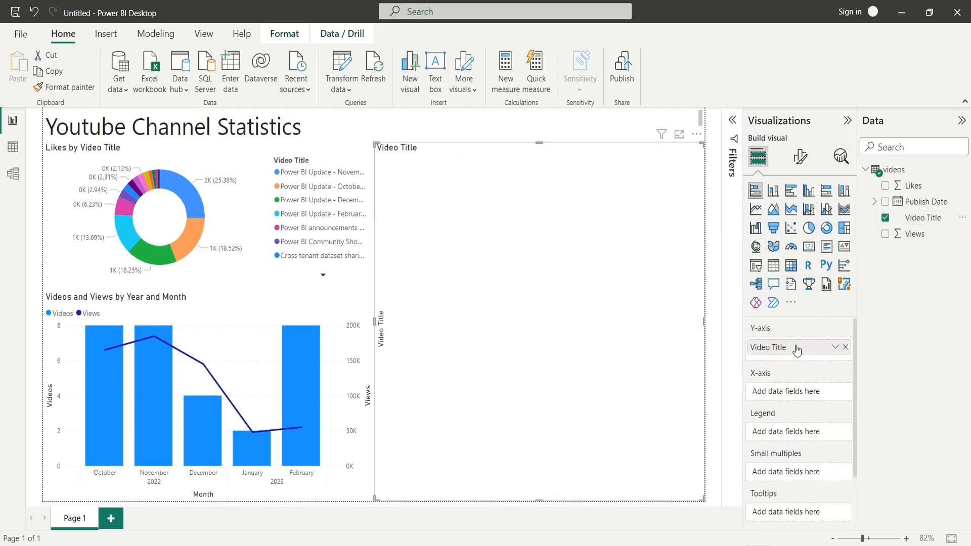
click(885, 234)
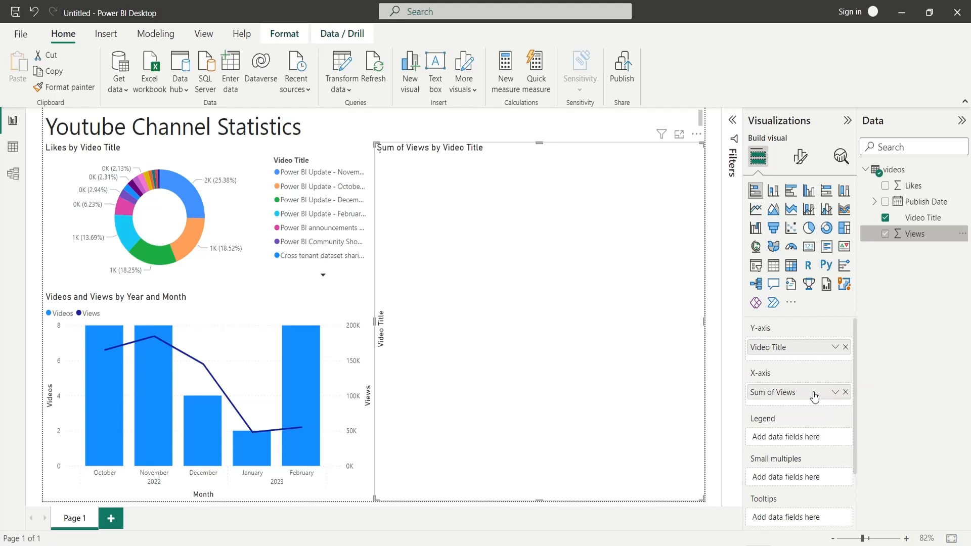
click(884, 234)
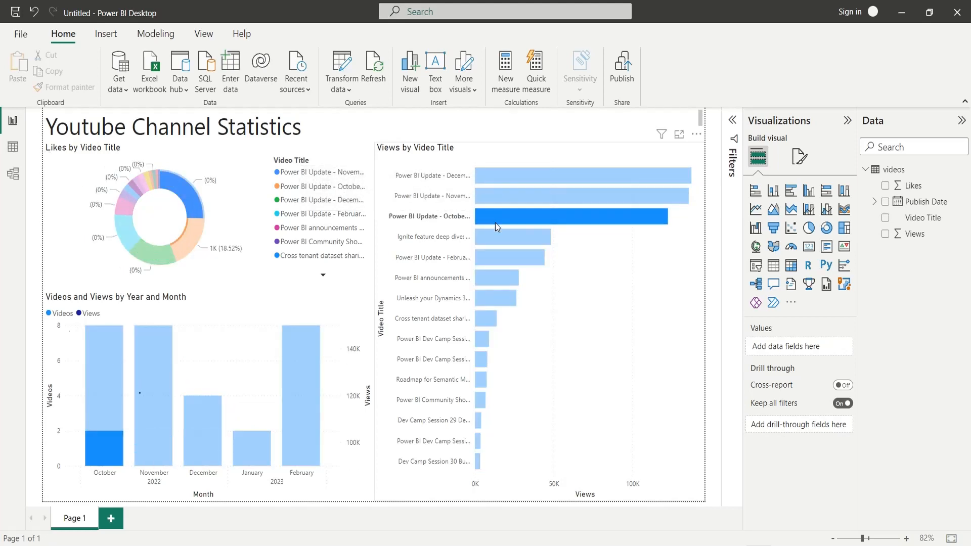
Cross-filter the page by selecting individual videos in the Views by Video Title chart.
click(490, 297)
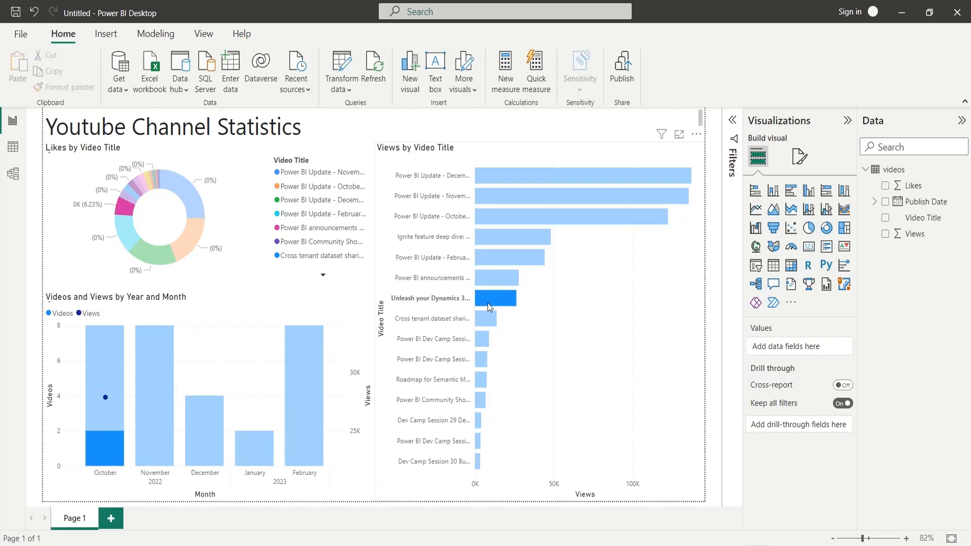
click(482, 379)
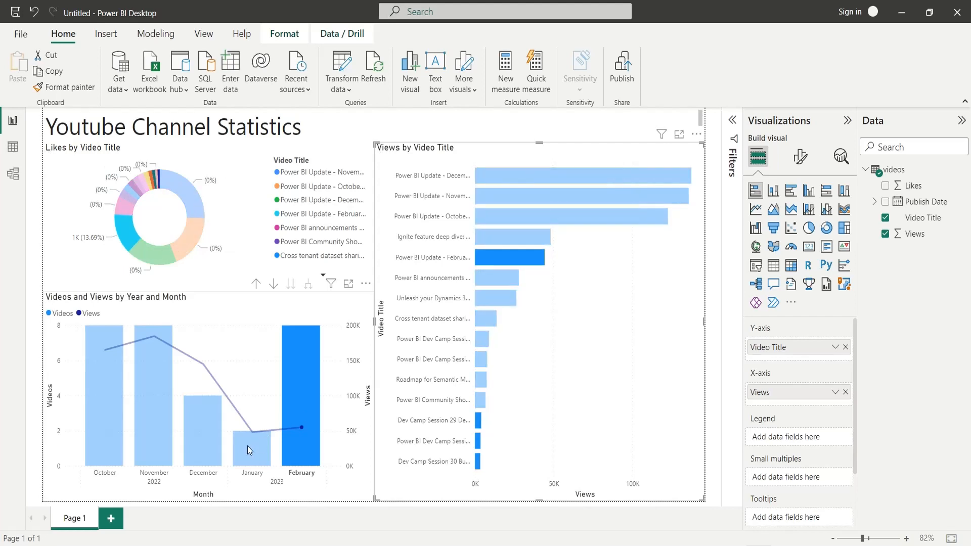
Cross-filter the dashboard by the December and then November columns of the combo chart.
click(202, 427)
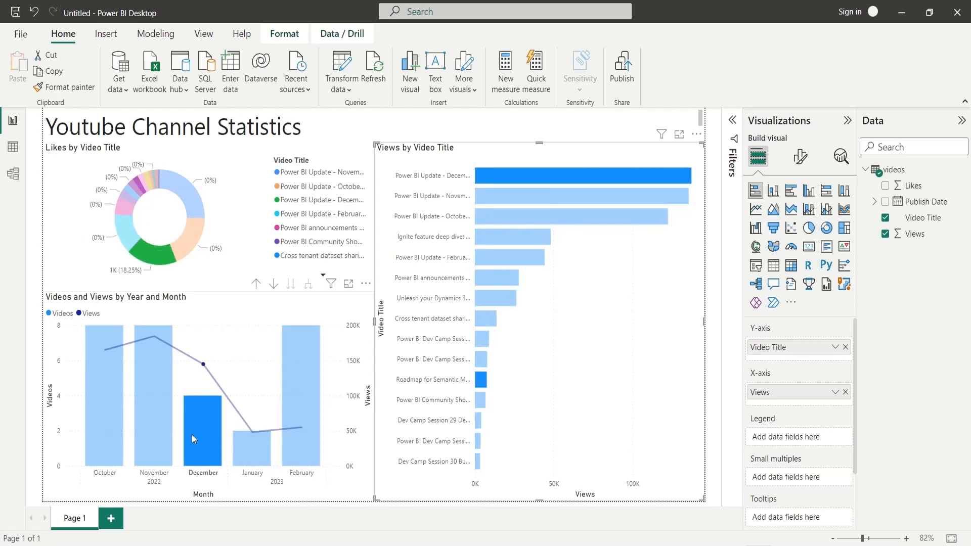
click(154, 402)
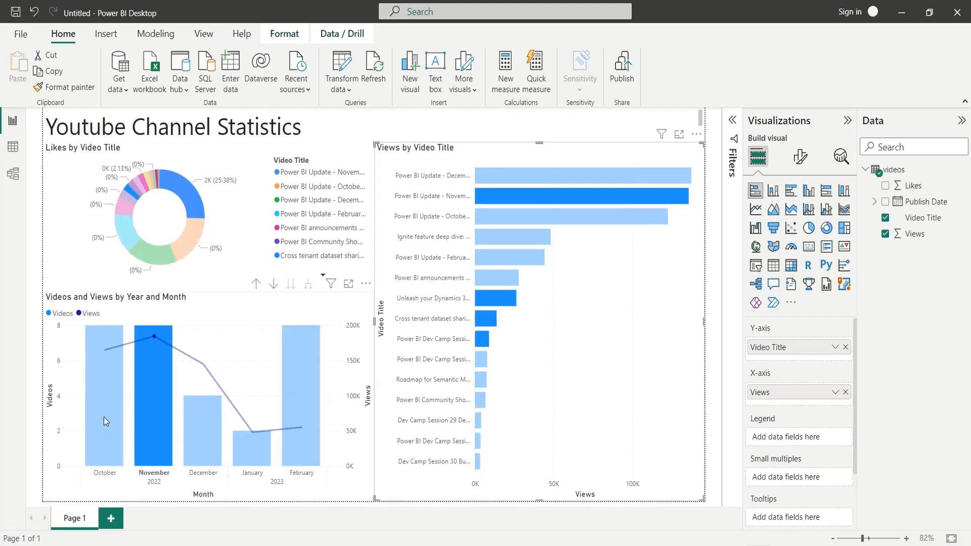